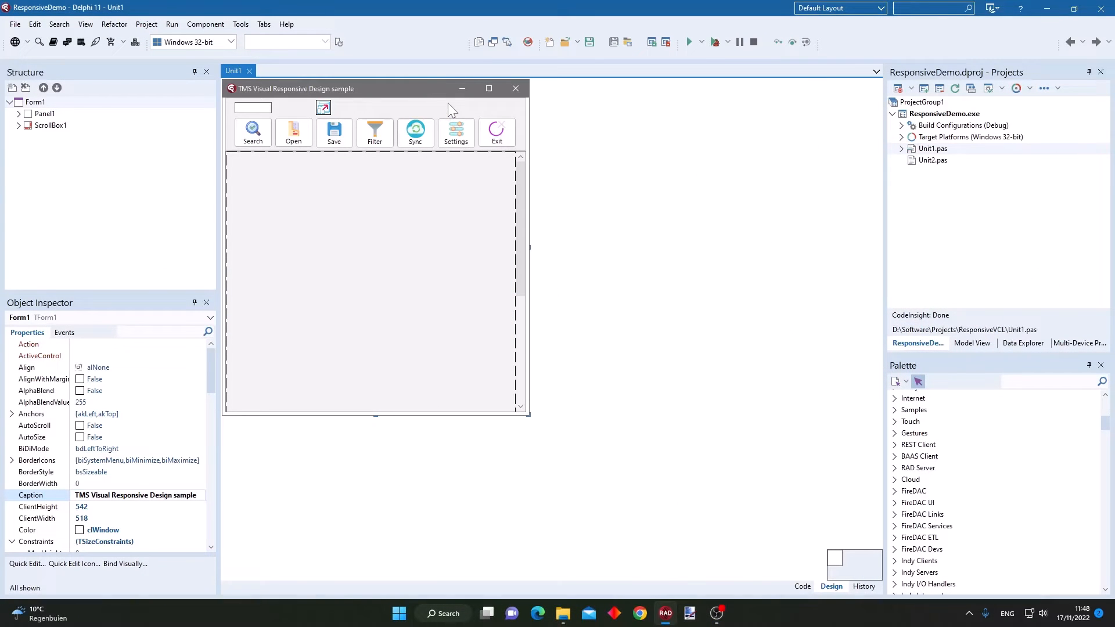
{"action": "mouse_move", "coordinate": [449, 108]}
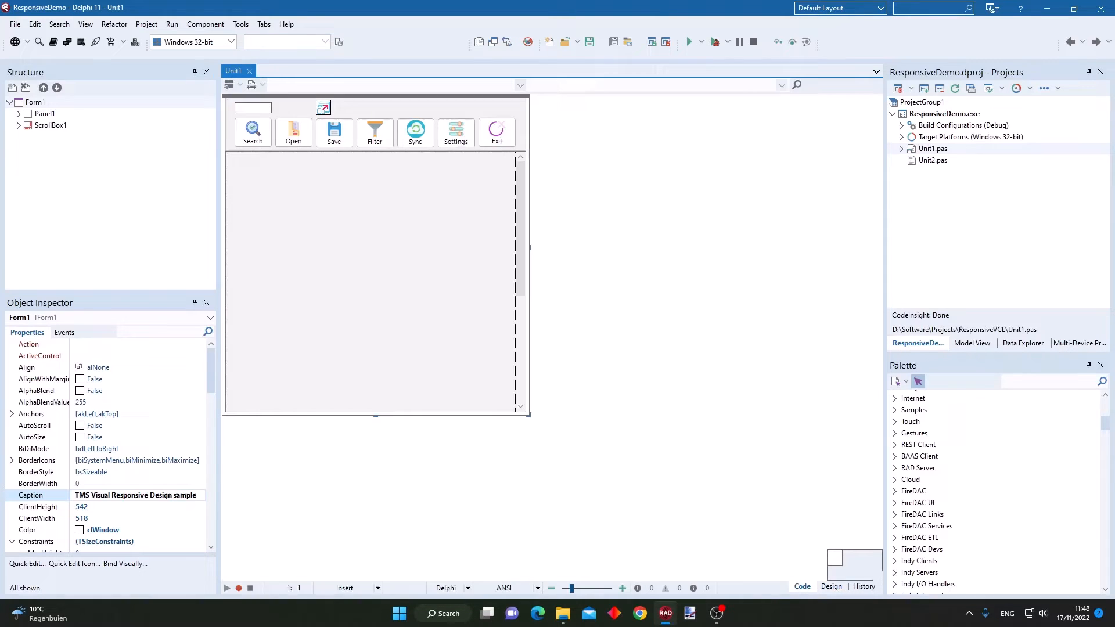
Look over the unit's source code, then return to the form designer.
{"action": "left_click", "coordinate": [801, 587]}
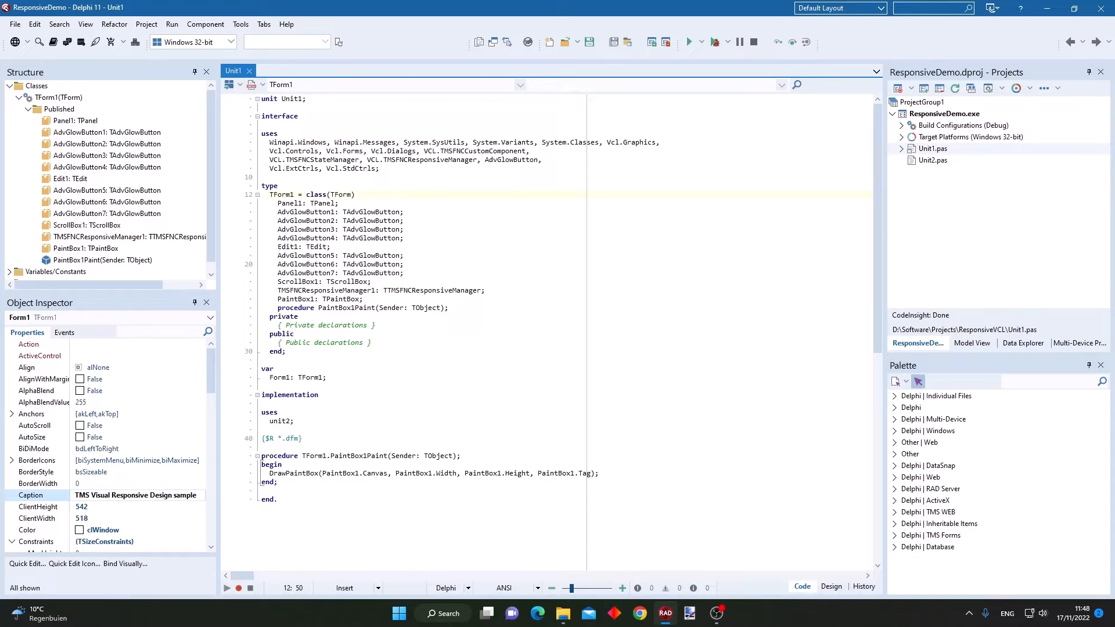
{"action": "scroll", "scroll_direction": "down", "scroll_amount": 3}
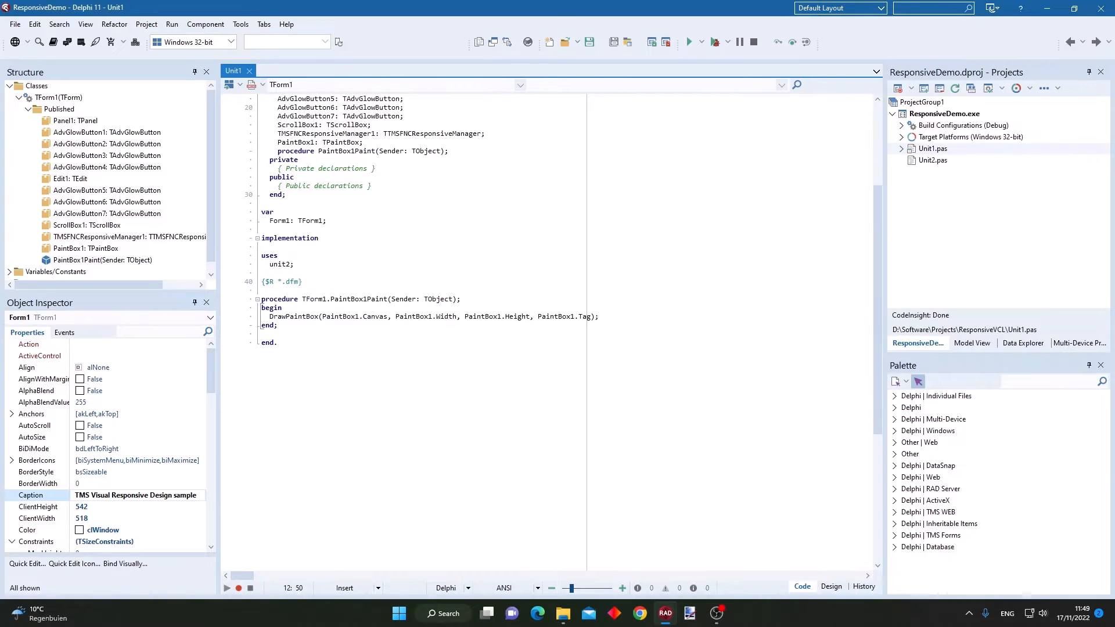
{"action": "scroll", "scroll_direction": "up", "scroll_amount": 3}
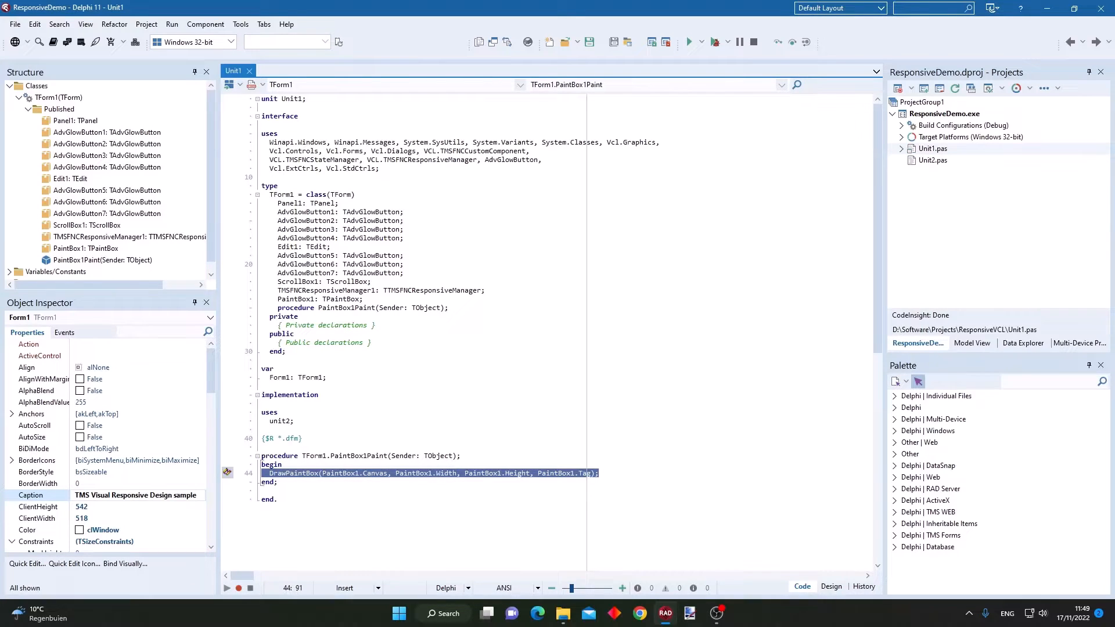
{"action": "left_click", "coordinate": [830, 586]}
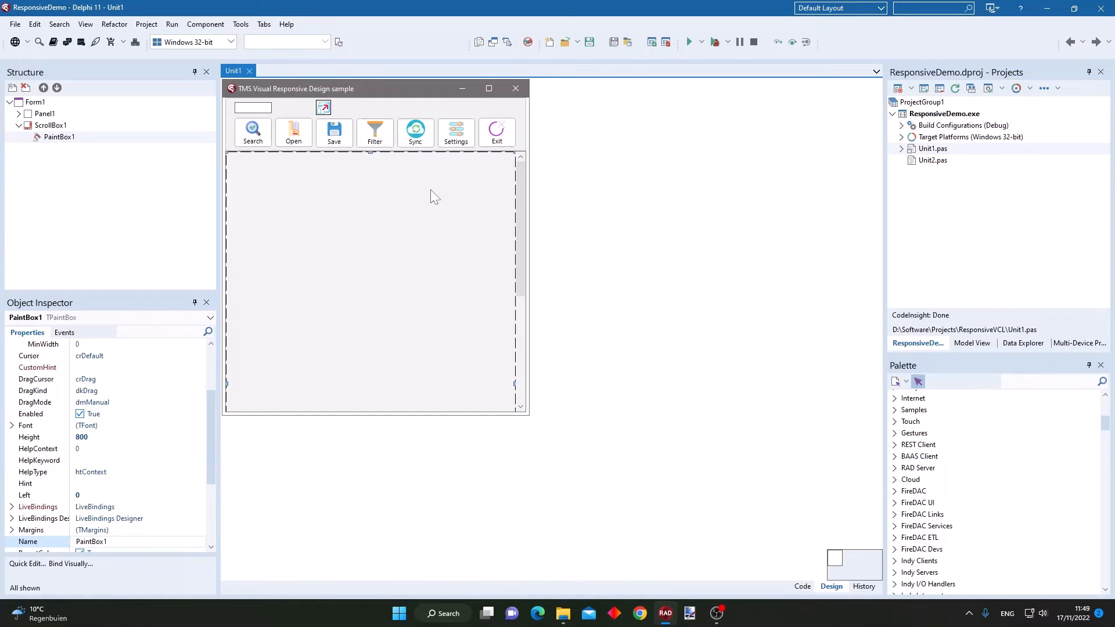
{"action": "mouse_move", "coordinate": [597, 145]}
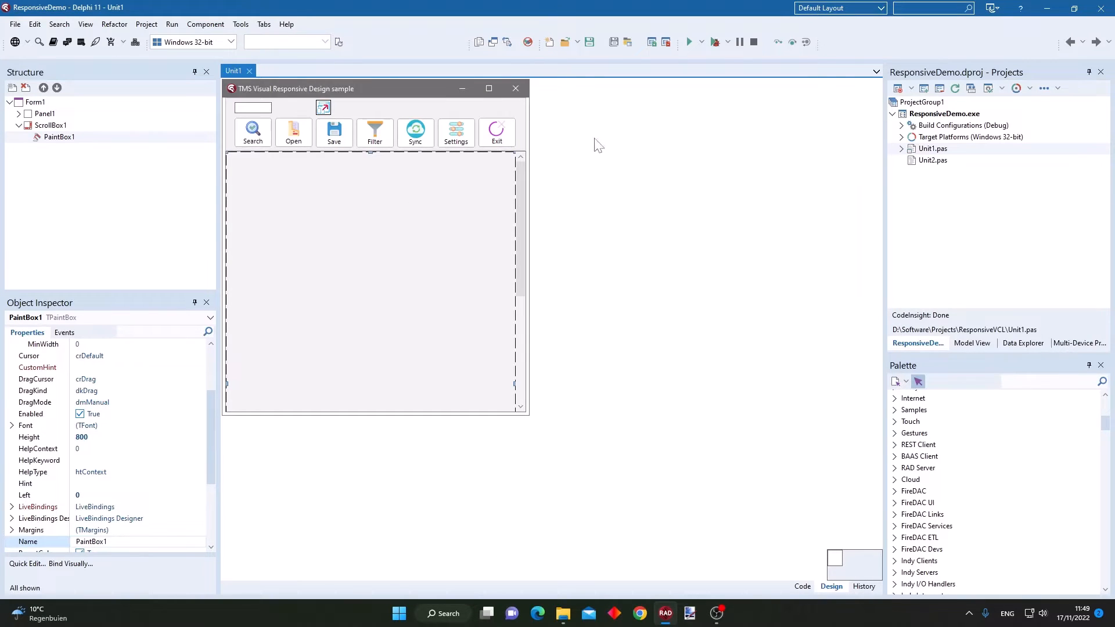
Run the demo, drag its window to watch the buttons regroup, then close it.
{"action": "left_click", "coordinate": [688, 41]}
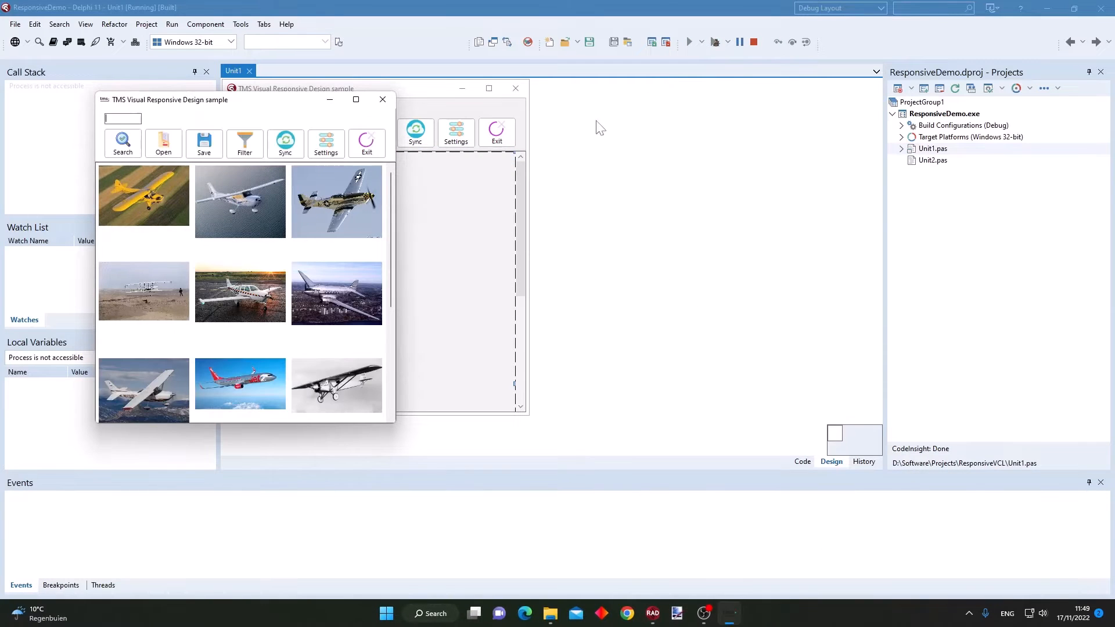
{"action": "left_click_drag", "start_coordinate": [169, 100], "coordinate": [360, 114]}
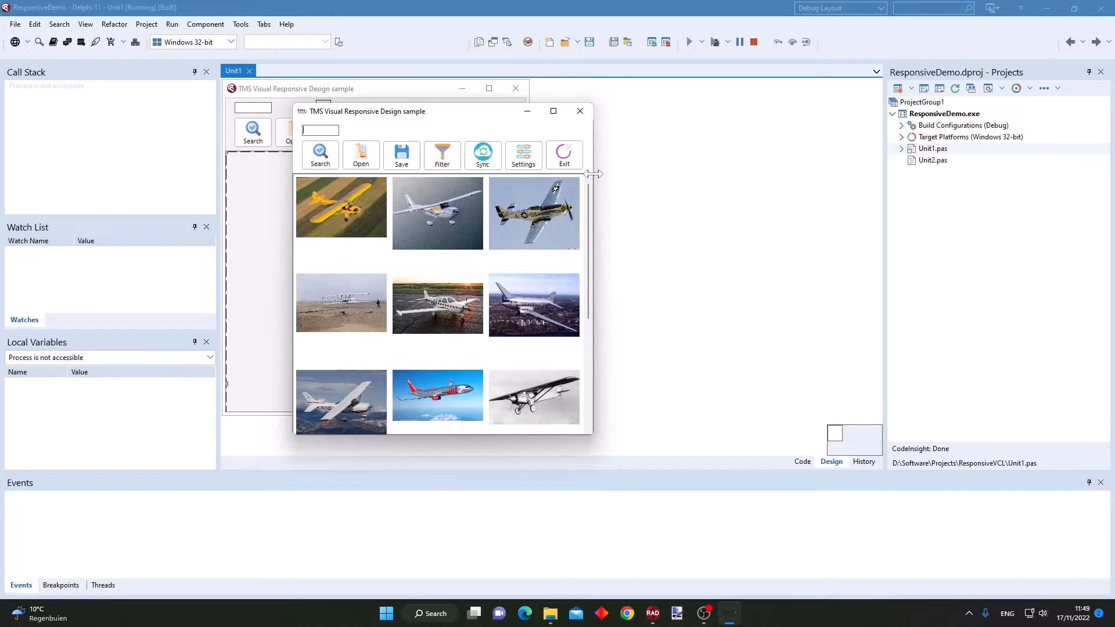
{"action": "mouse_move", "coordinate": [416, 189]}
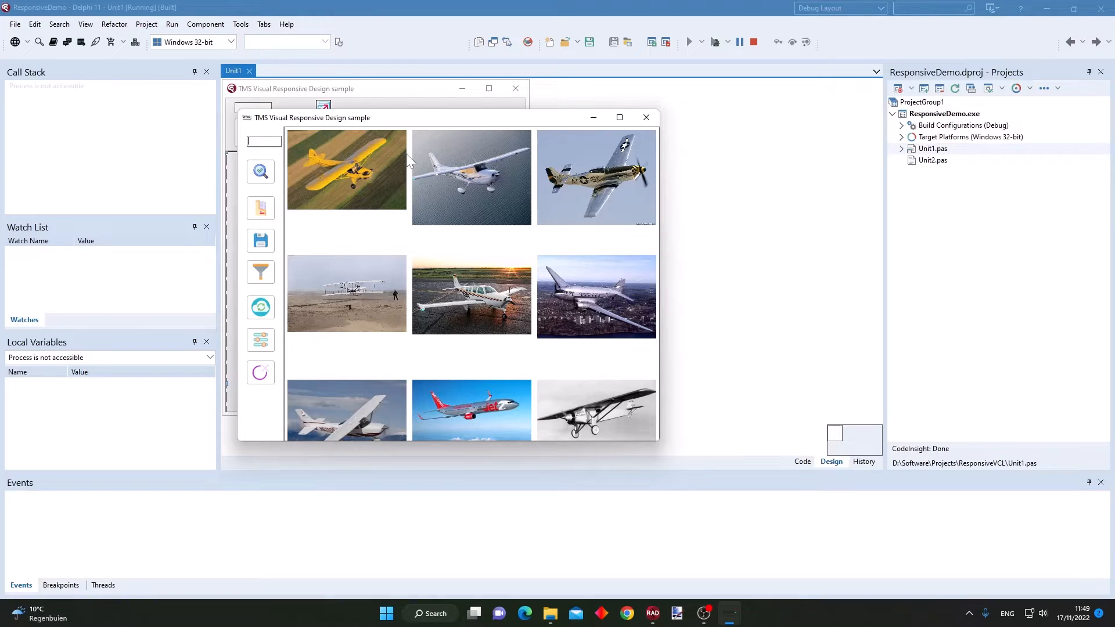
{"action": "mouse_move", "coordinate": [279, 196]}
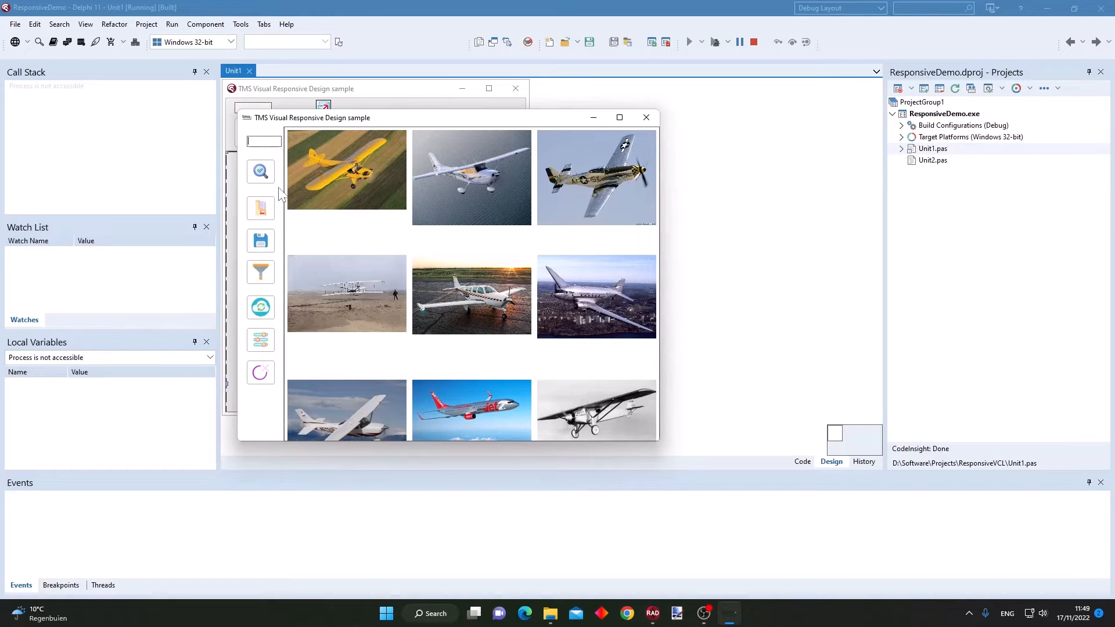
{"action": "mouse_move", "coordinate": [278, 178]}
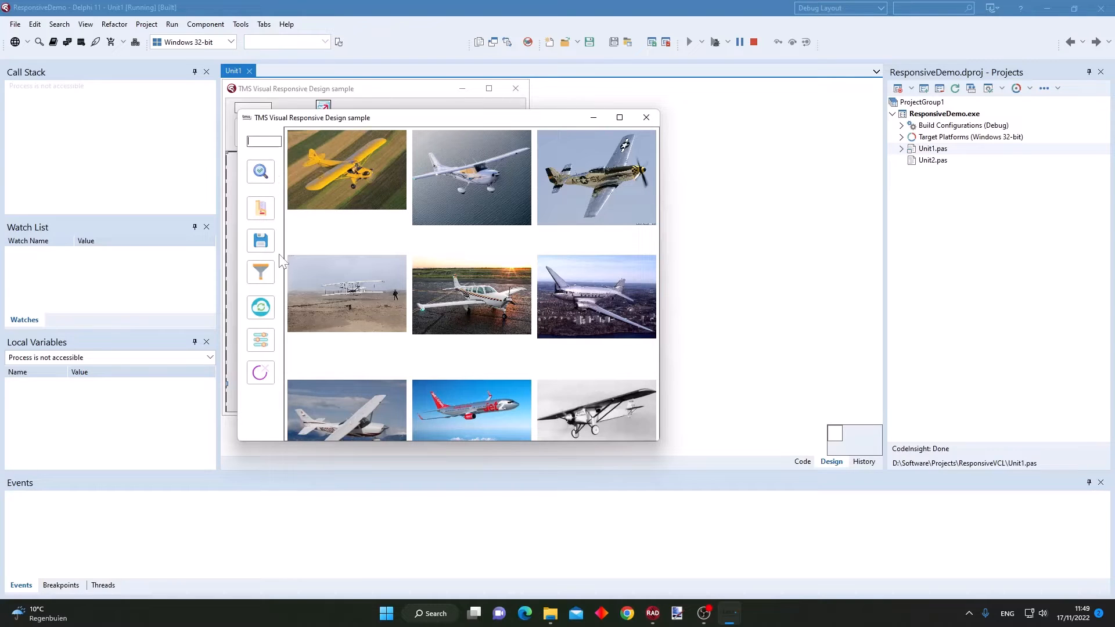
{"action": "mouse_move", "coordinate": [662, 183]}
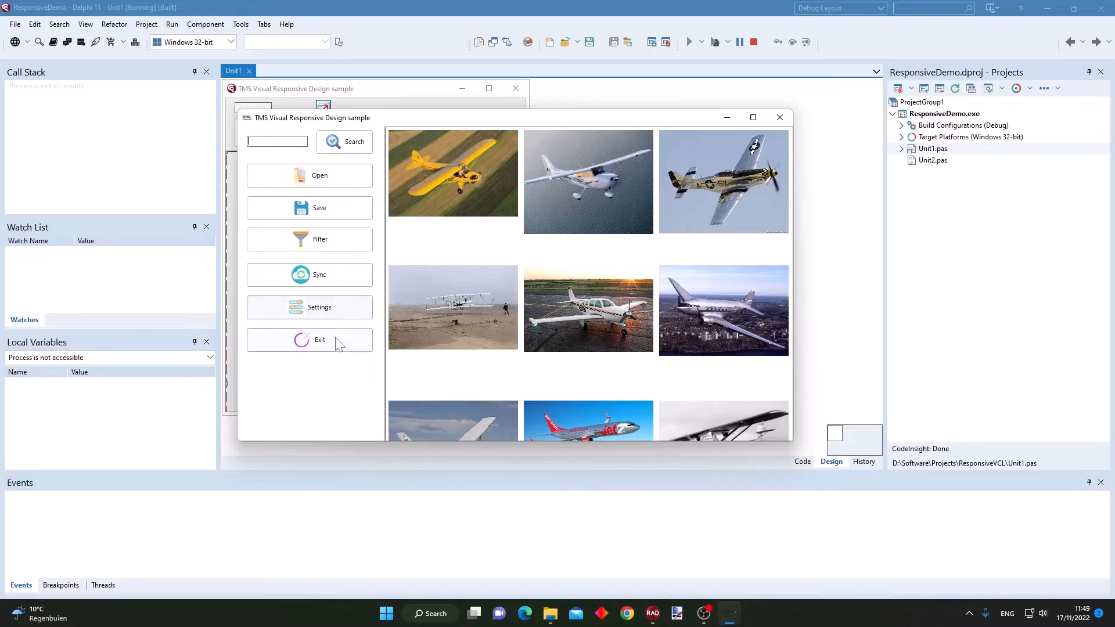
{"action": "mouse_move", "coordinate": [309, 176]}
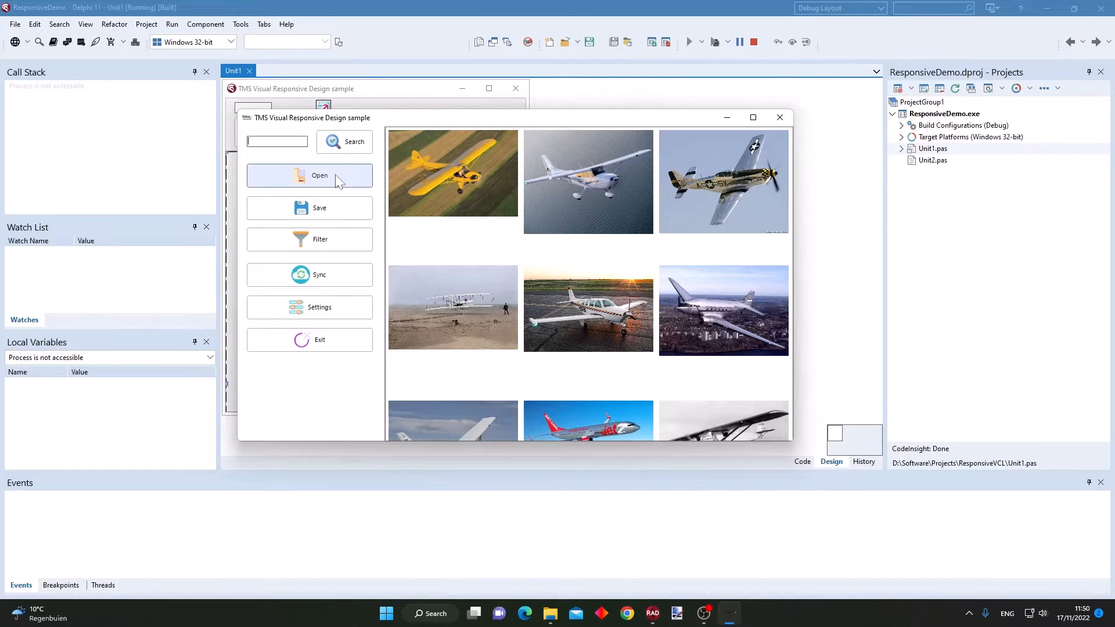
{"action": "mouse_move", "coordinate": [795, 186]}
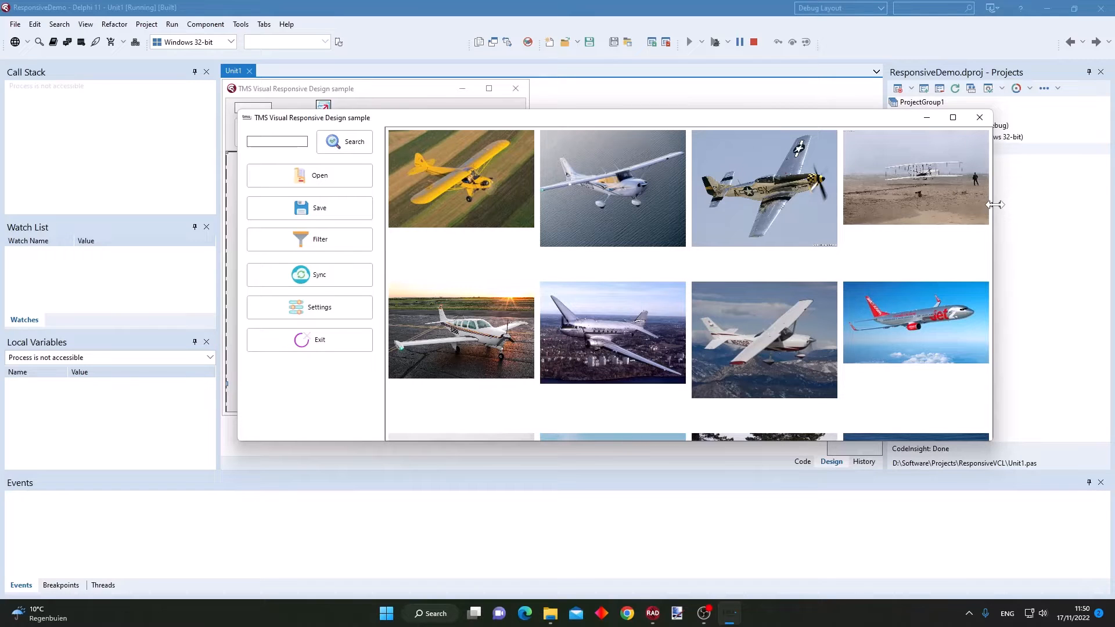
{"action": "left_click", "coordinate": [277, 142]}
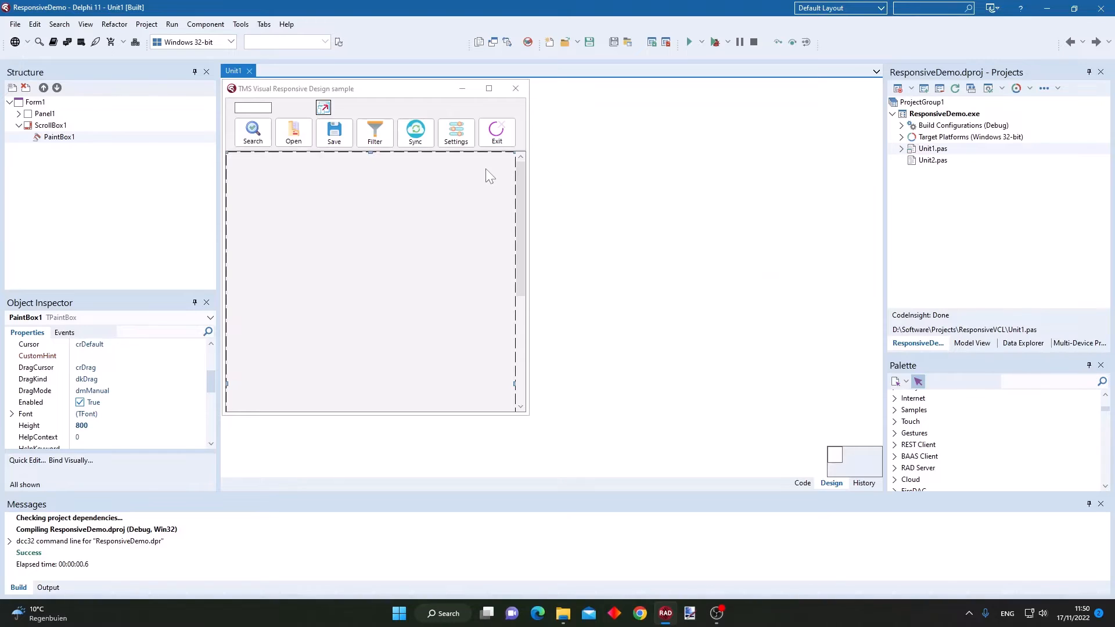
{"action": "mouse_move", "coordinate": [414, 133]}
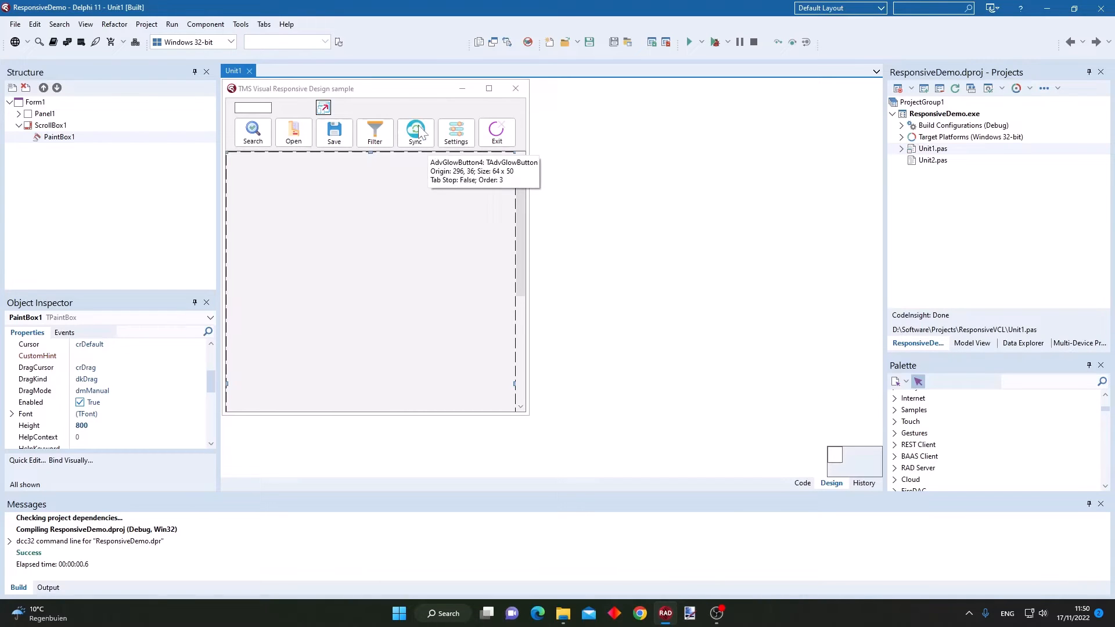
Select TMSFNCResponsiveManager1 and open its context menu showing the Load From State choices.
{"action": "left_click", "coordinate": [323, 108]}
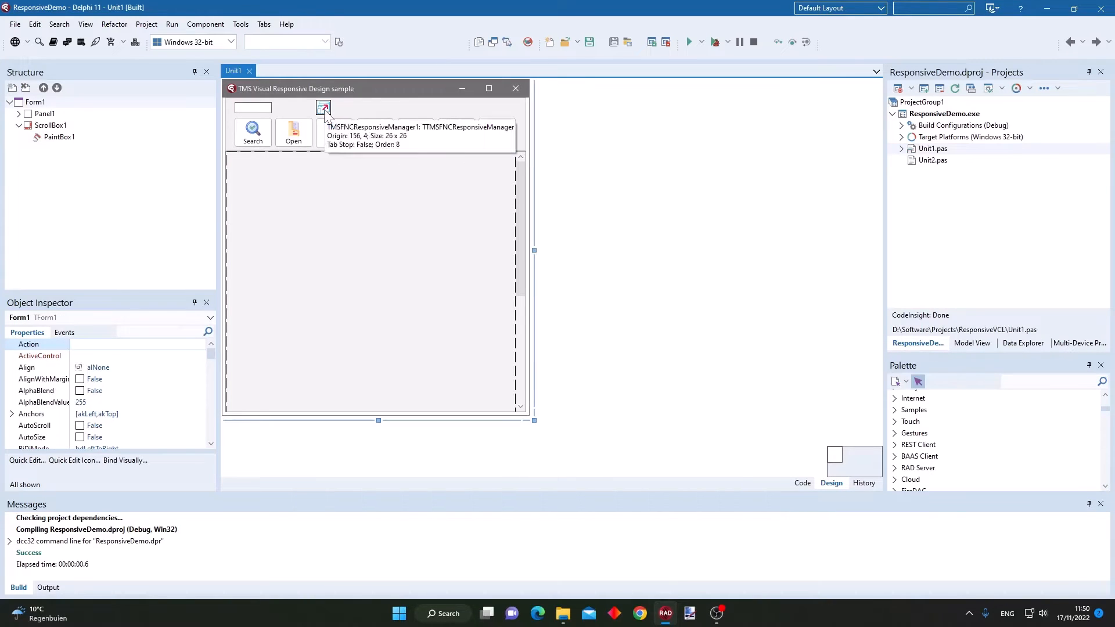
{"action": "left_click", "coordinate": [323, 108]}
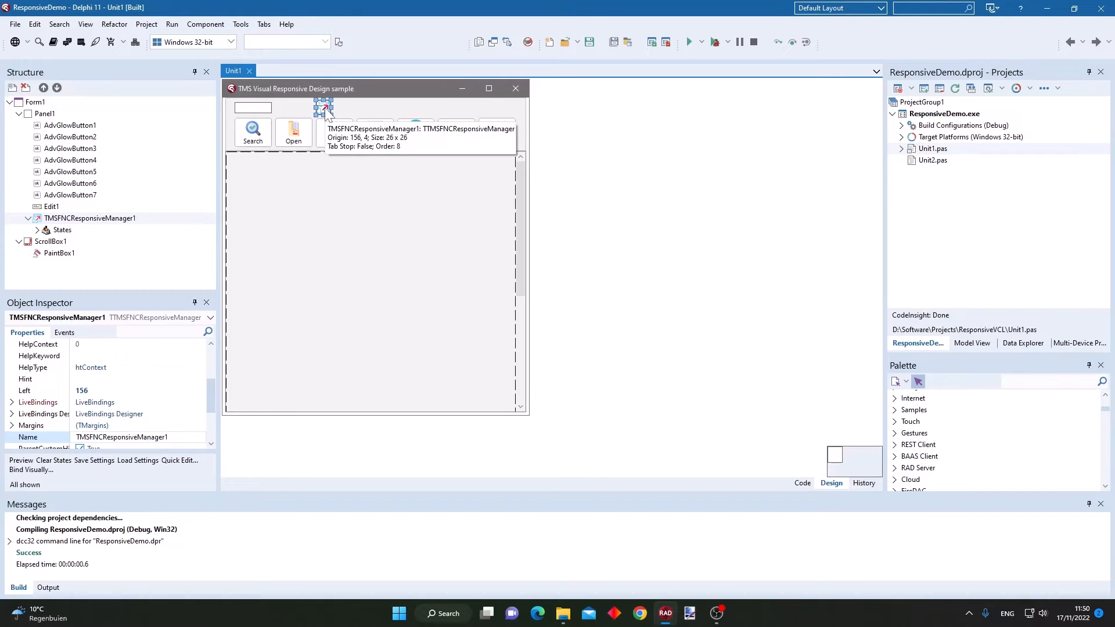
{"action": "right_click", "coordinate": [324, 108]}
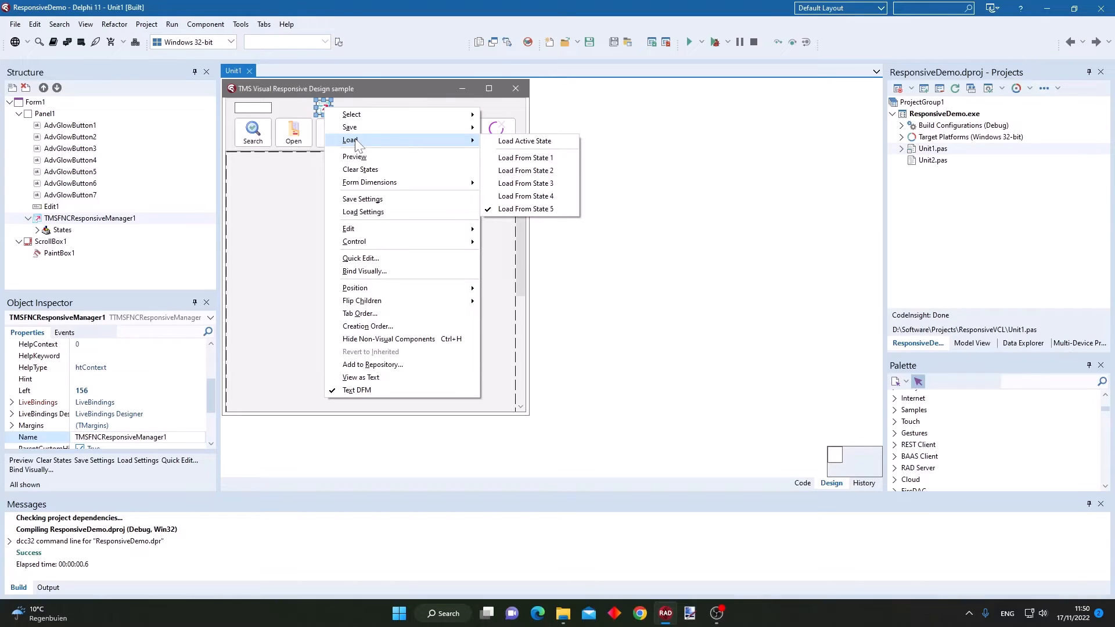
{"action": "mouse_move", "coordinate": [525, 170]}
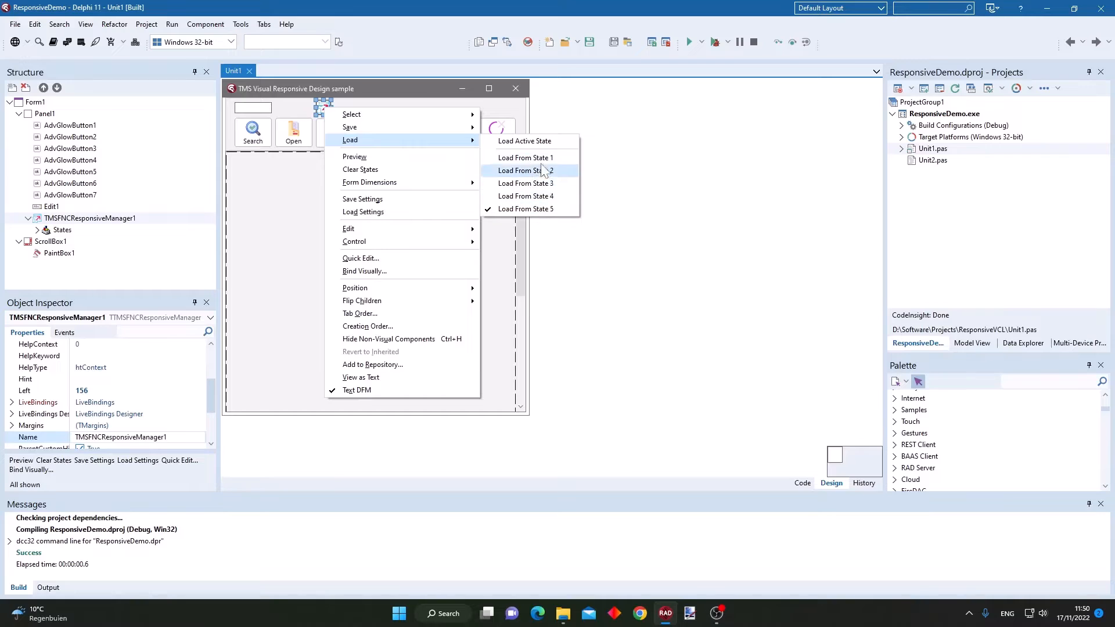
{"action": "mouse_move", "coordinate": [525, 158]}
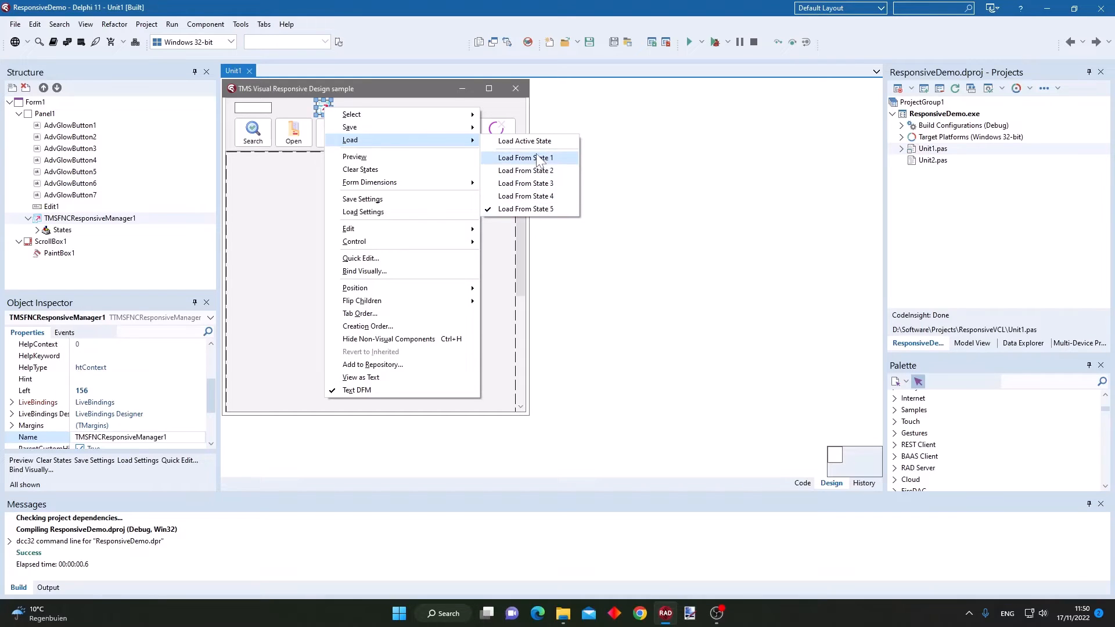
Load State 1, then switch ActiveState to State 4, State 2 and back to State 1.
{"action": "left_click", "coordinate": [525, 158]}
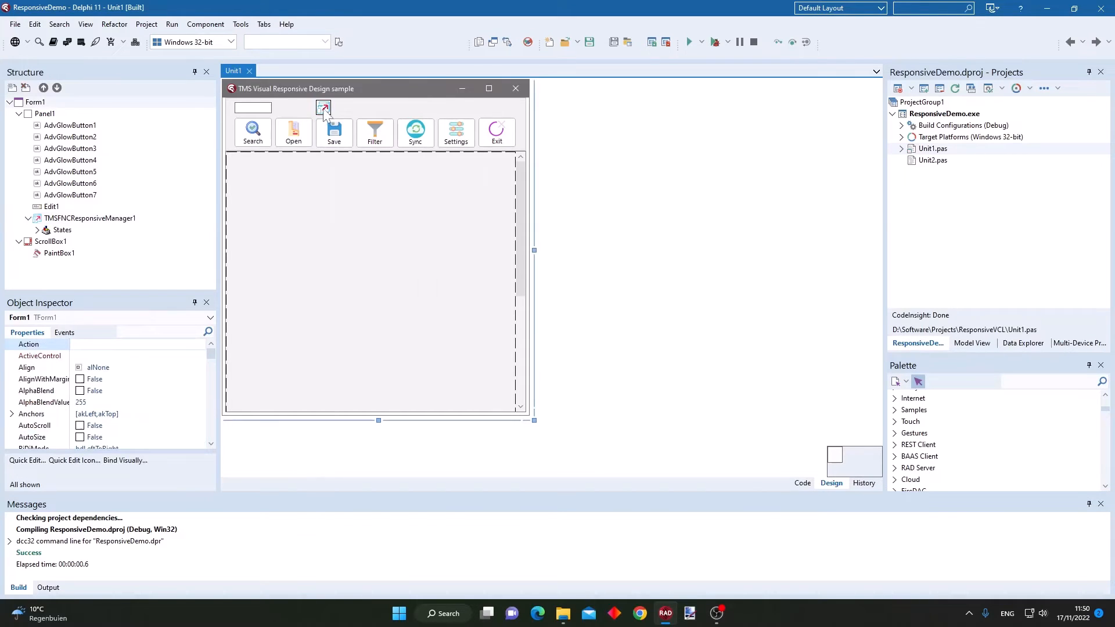
{"action": "left_click", "coordinate": [324, 107]}
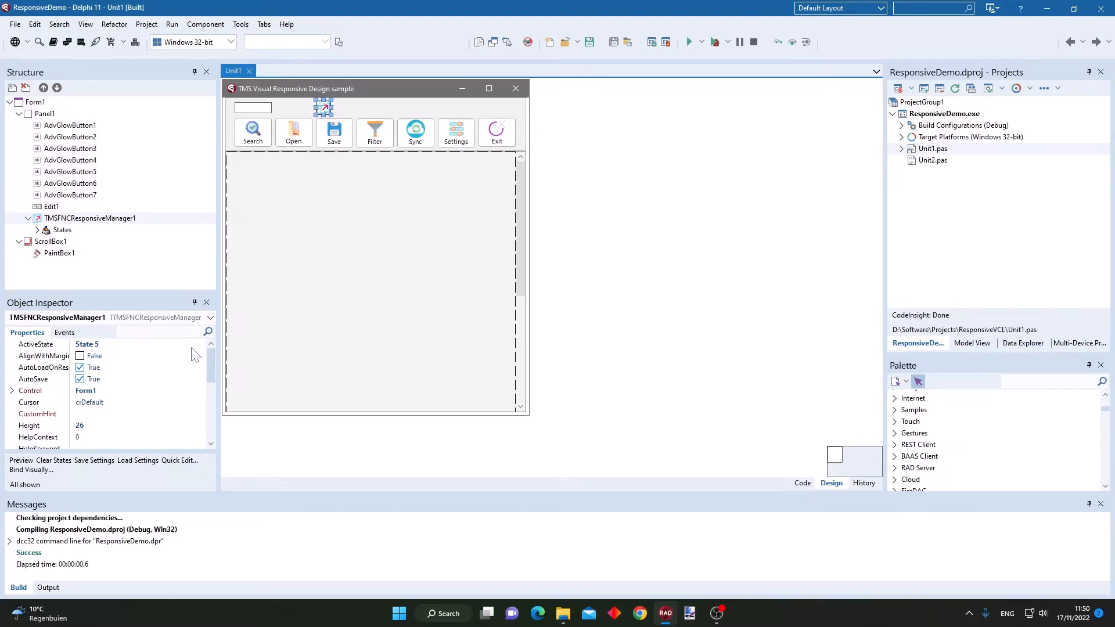
{"action": "left_click", "coordinate": [202, 344]}
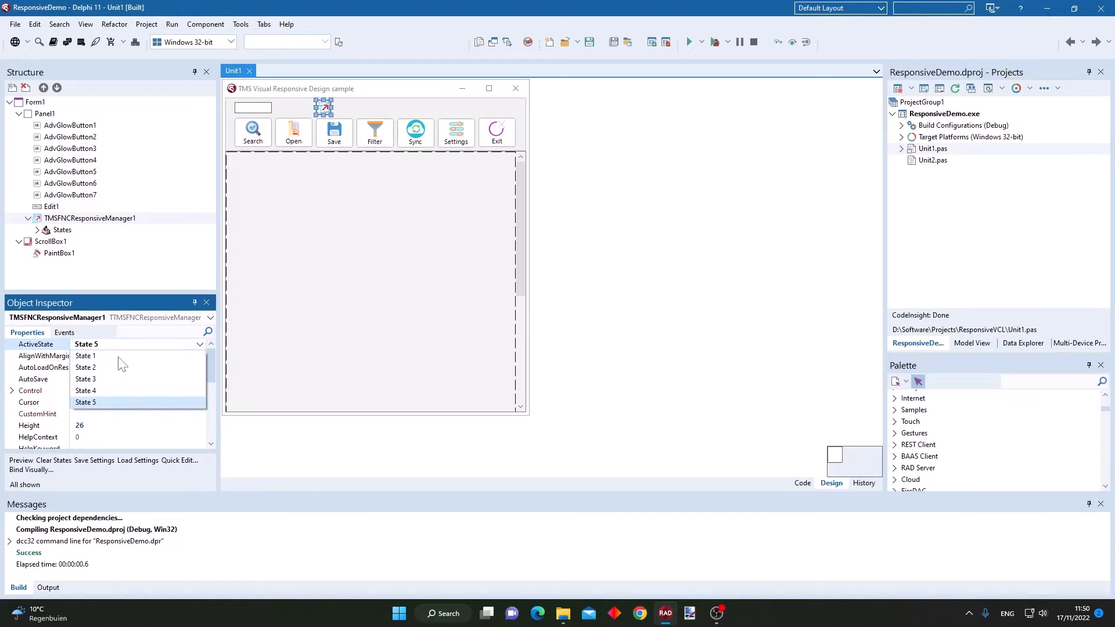
{"action": "left_click", "coordinate": [85, 390]}
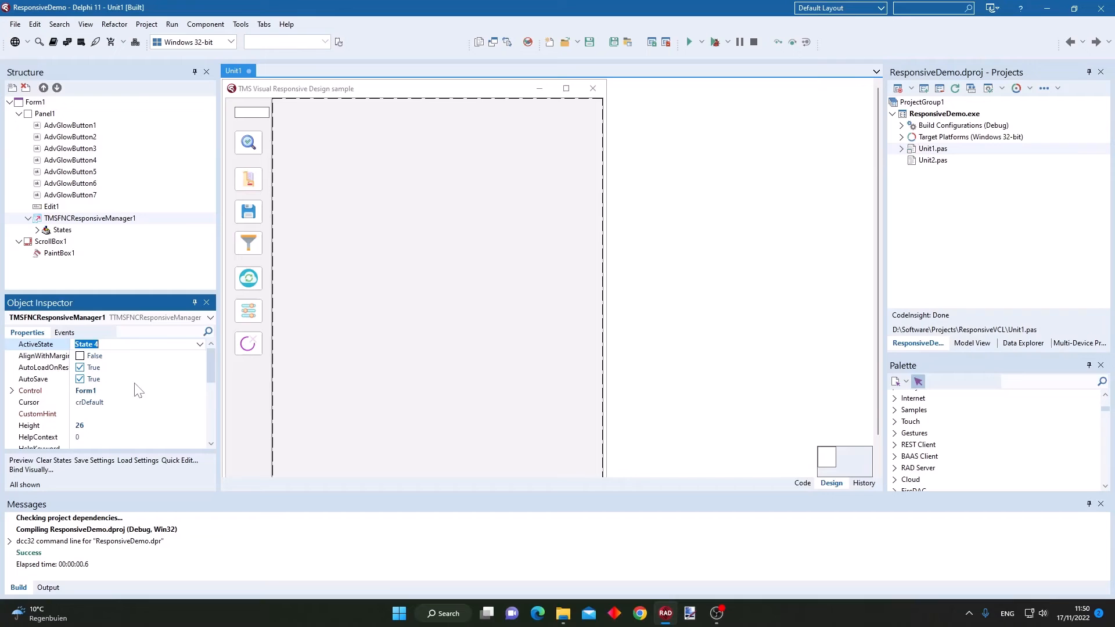
{"action": "left_click", "coordinate": [200, 344]}
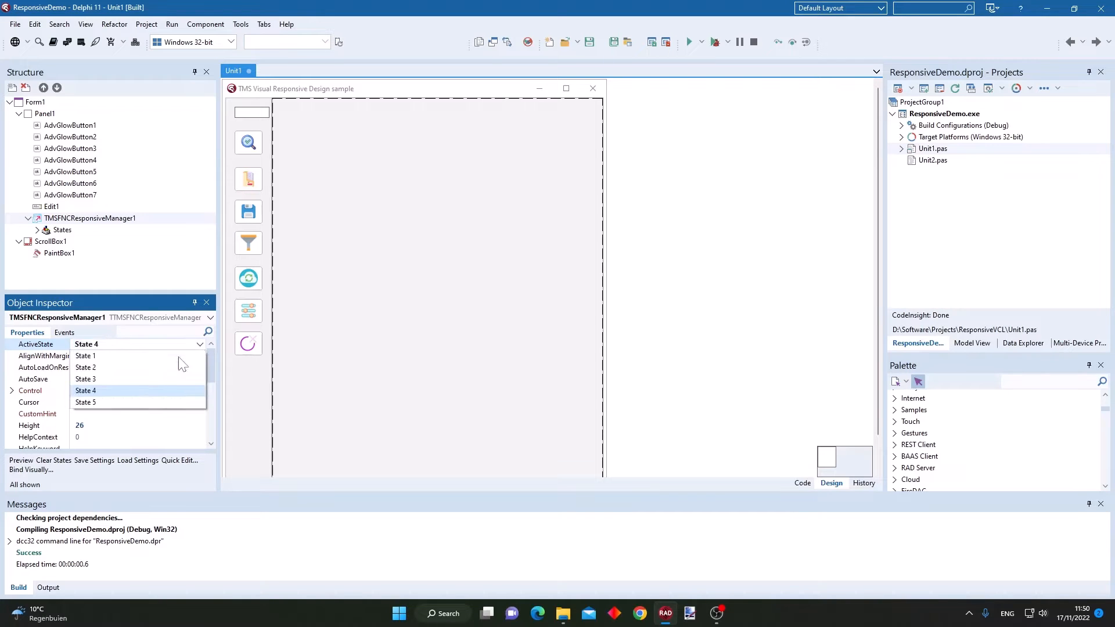
{"action": "left_click", "coordinate": [85, 379]}
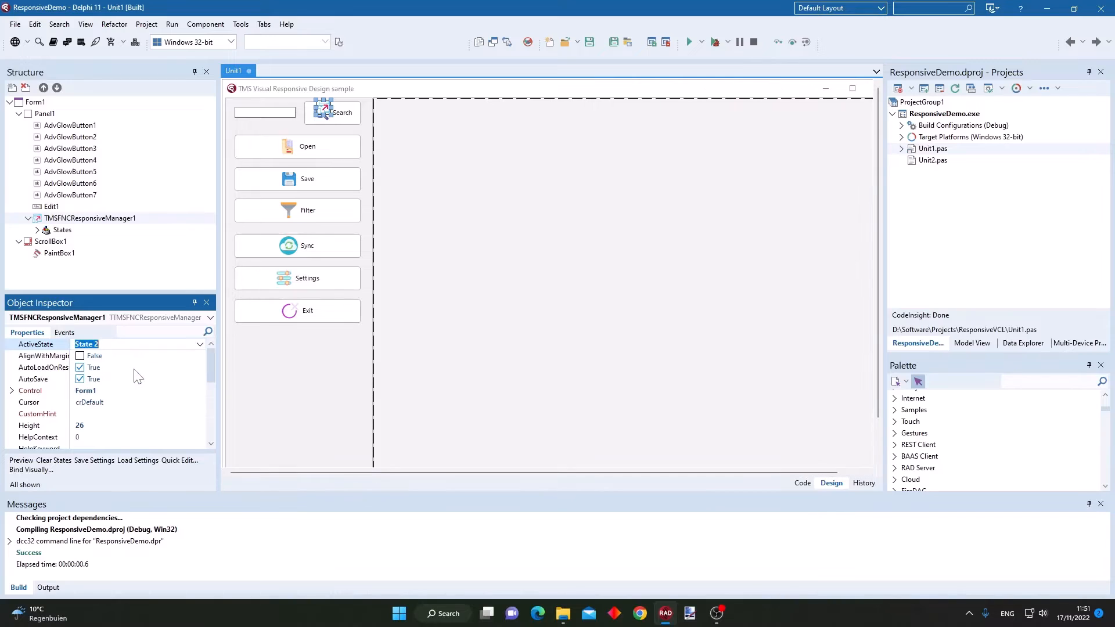
{"action": "mouse_move", "coordinate": [183, 365]}
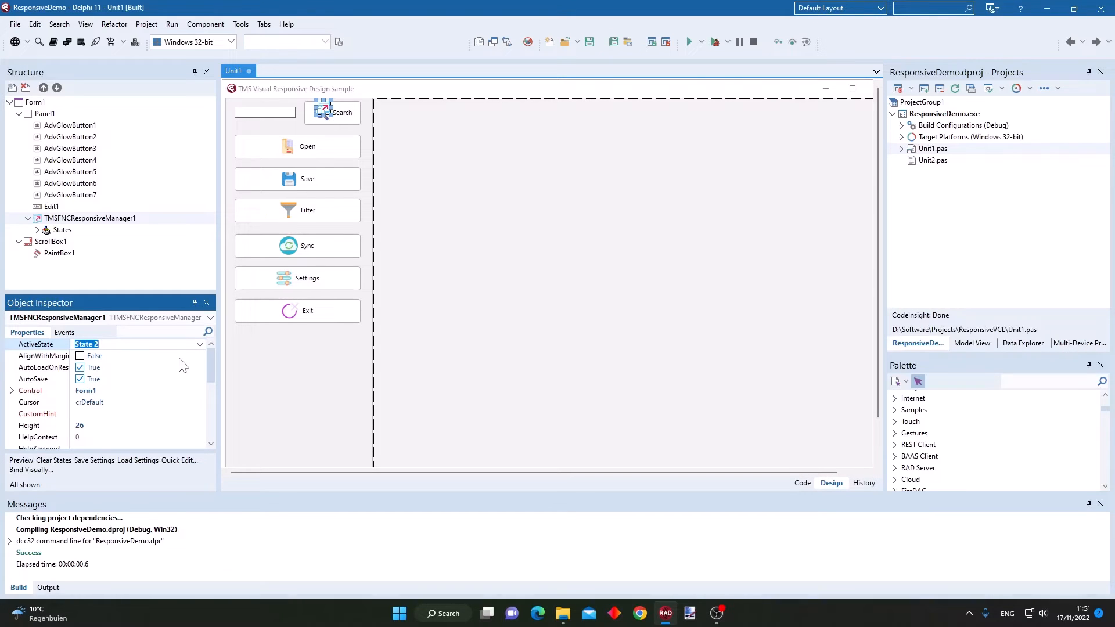
{"action": "mouse_move", "coordinate": [203, 352]}
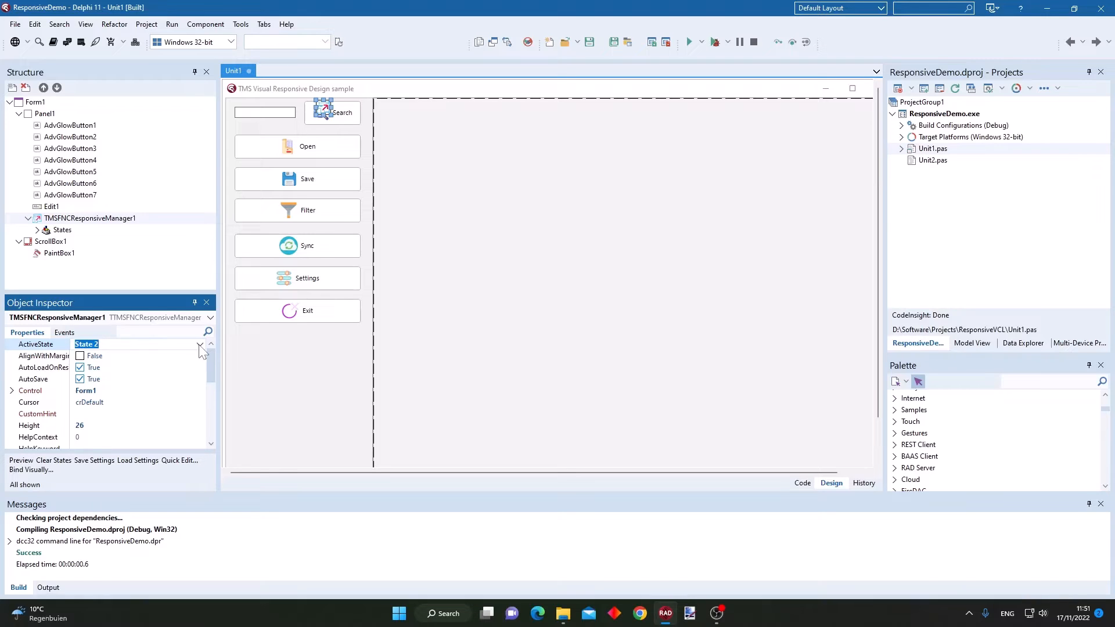
{"action": "left_click", "coordinate": [200, 345]}
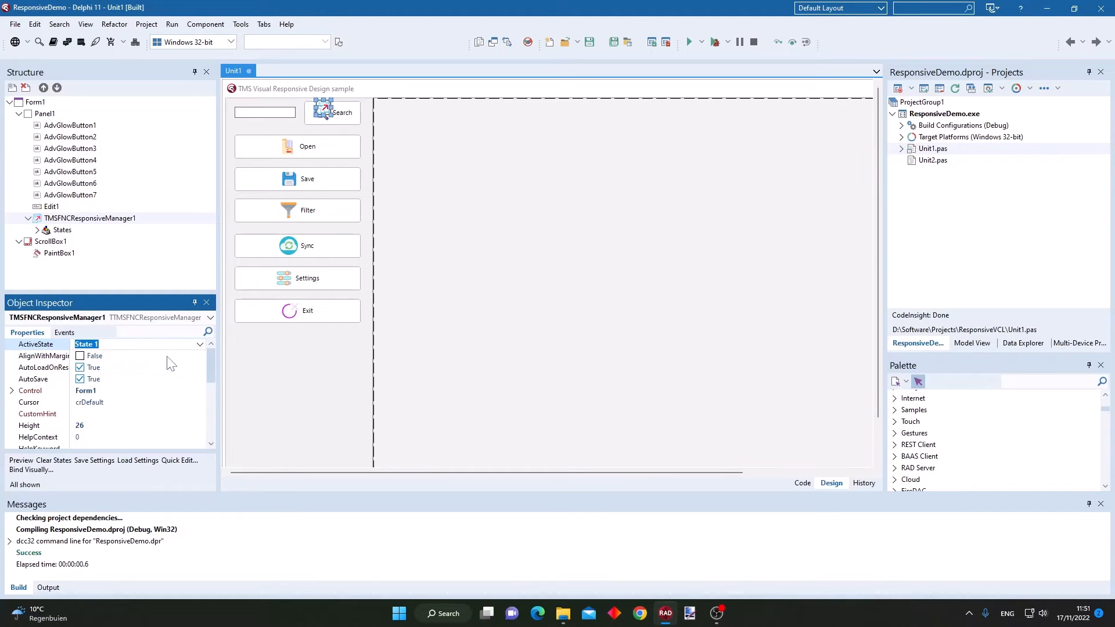
{"action": "mouse_move", "coordinate": [384, 179]}
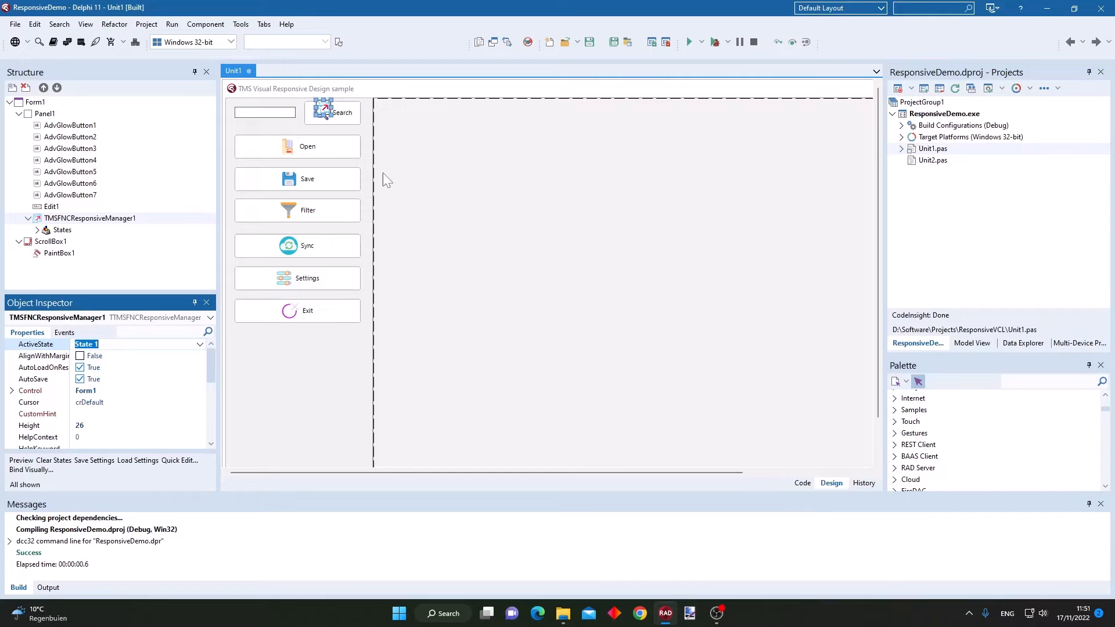
Run the VCL demo again to view its image gallery layout, then close it.
{"action": "left_click", "coordinate": [689, 41]}
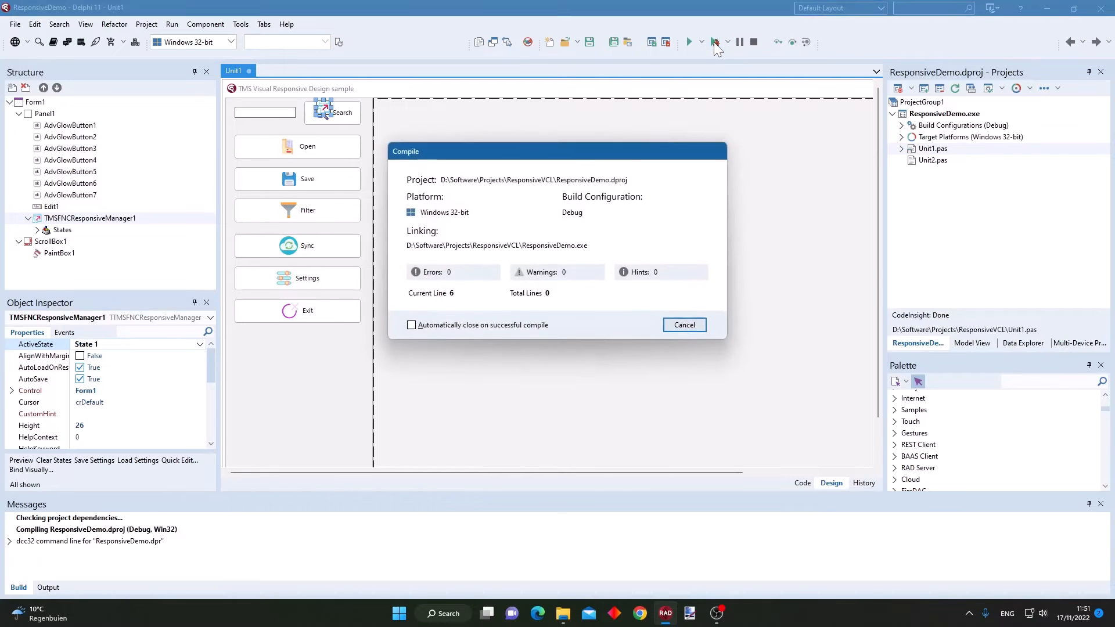
{"action": "left_click", "coordinate": [688, 42]}
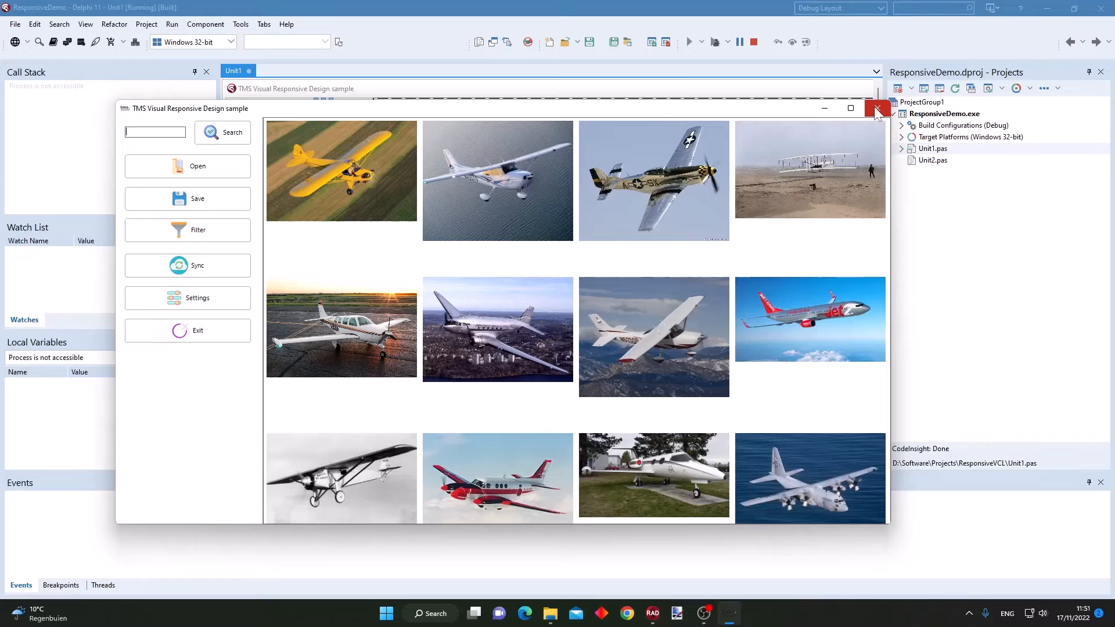
{"action": "left_click", "coordinate": [877, 108]}
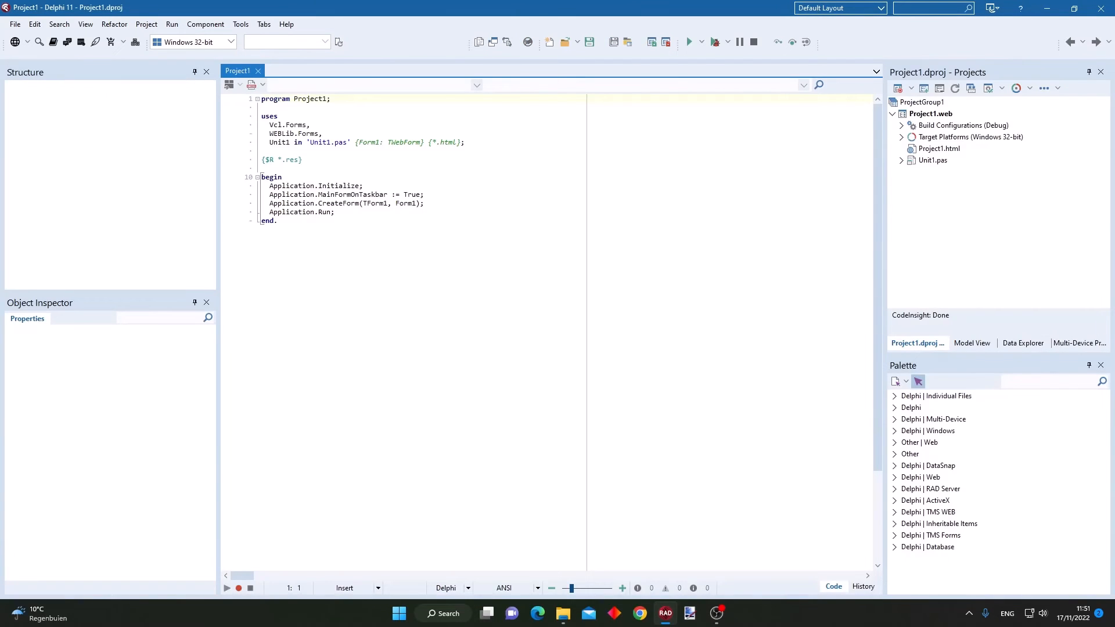
Open Unit1.pas to show the Name, Password and Login form, then run the project.
{"action": "double_click", "coordinate": [932, 161]}
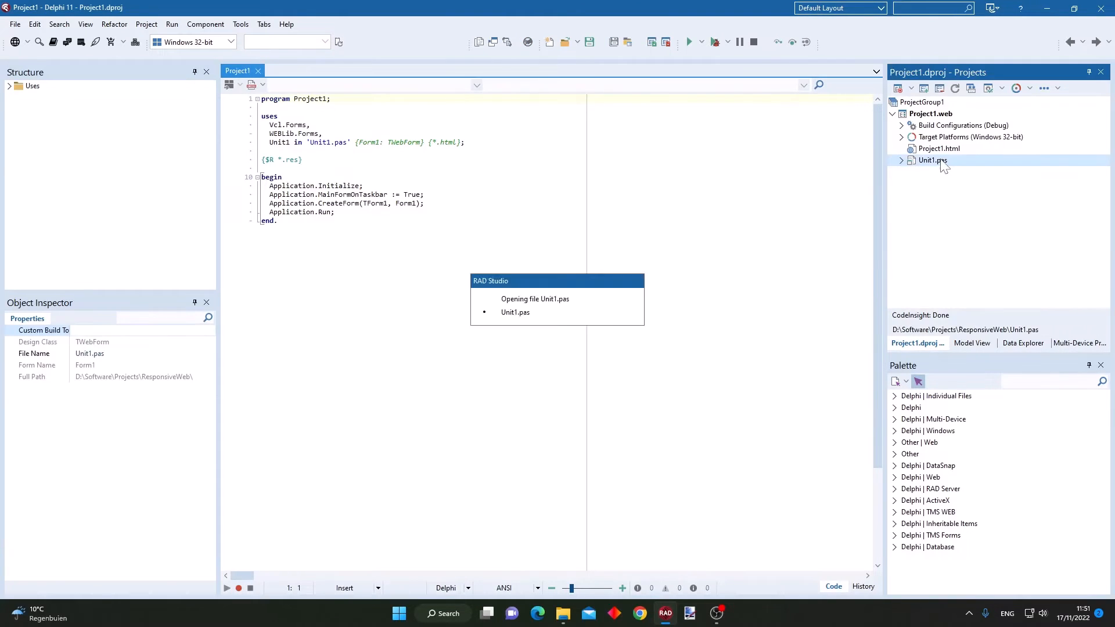
{"action": "double_click", "coordinate": [932, 161]}
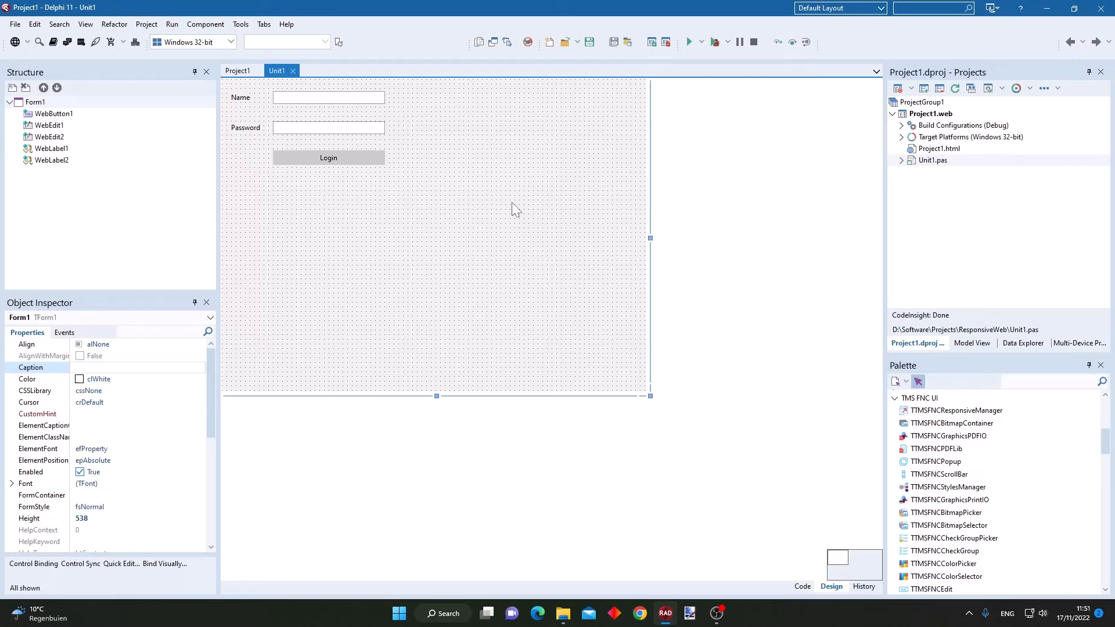
{"action": "mouse_move", "coordinate": [560, 230]}
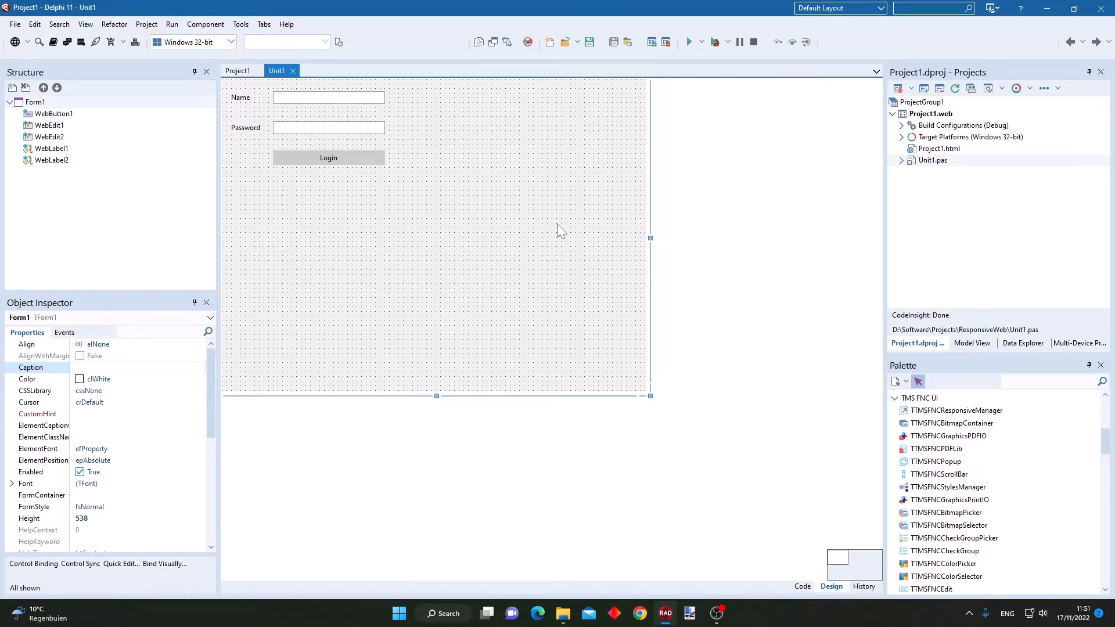
{"action": "mouse_move", "coordinate": [957, 411]}
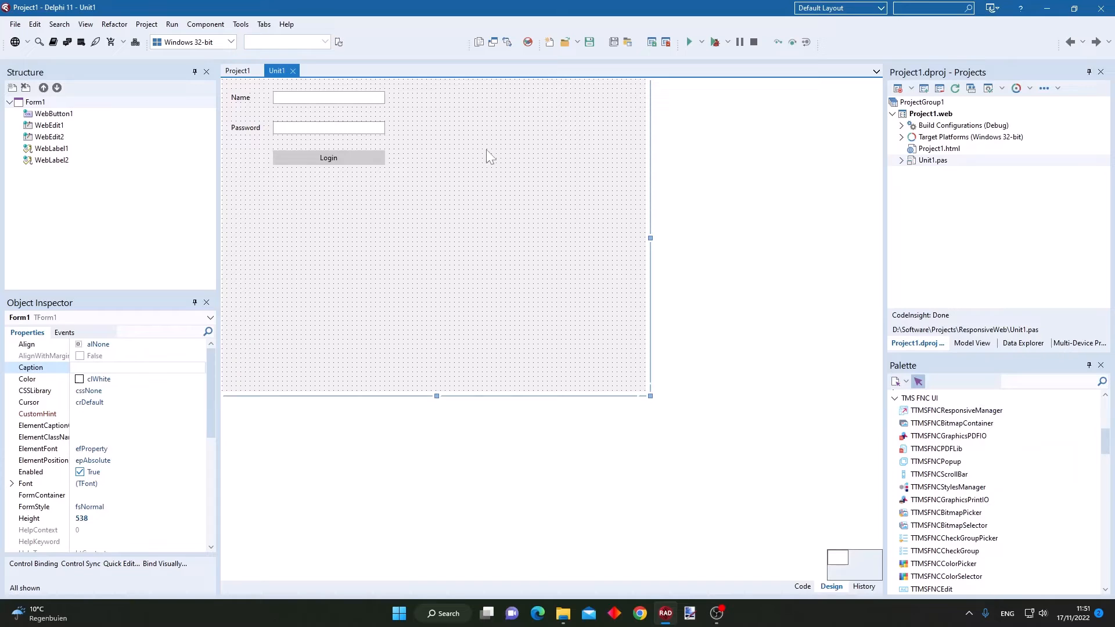
{"action": "left_click", "coordinate": [687, 42]}
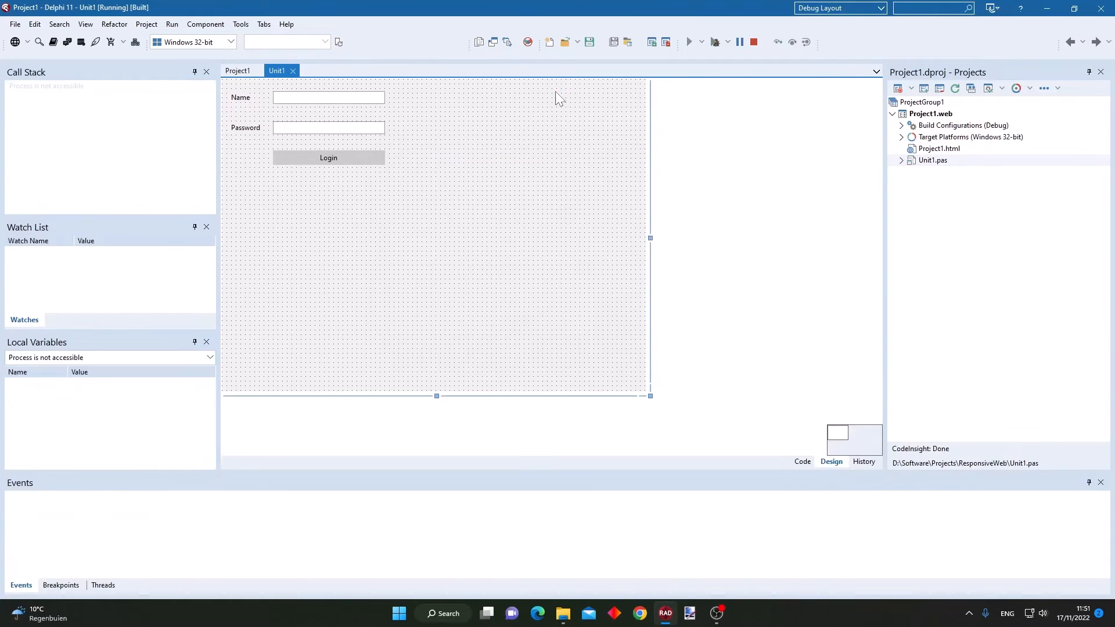
View the localhost login page in Chrome at a narrower width, then close the browser.
{"action": "left_click", "coordinate": [688, 42]}
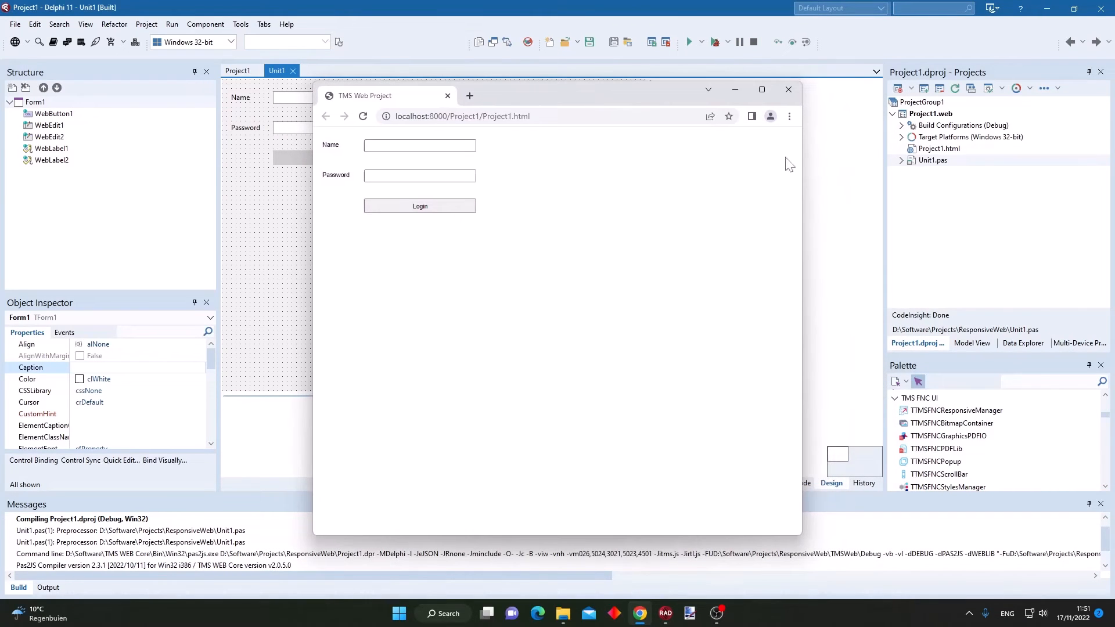
{"action": "left_click", "coordinate": [752, 116]}
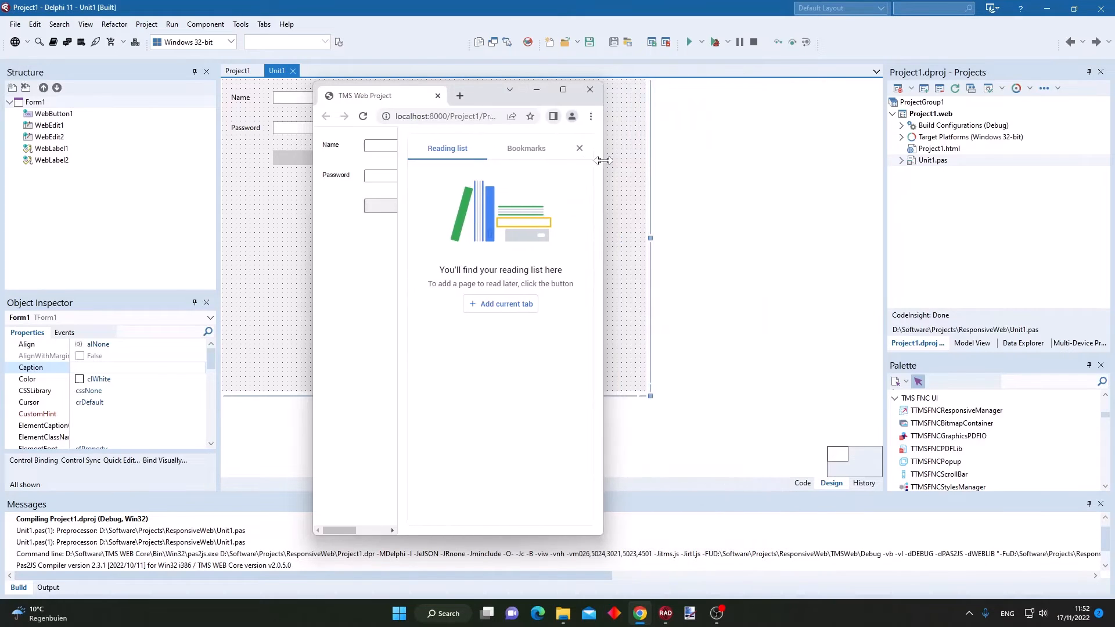
{"action": "left_click", "coordinate": [589, 89]}
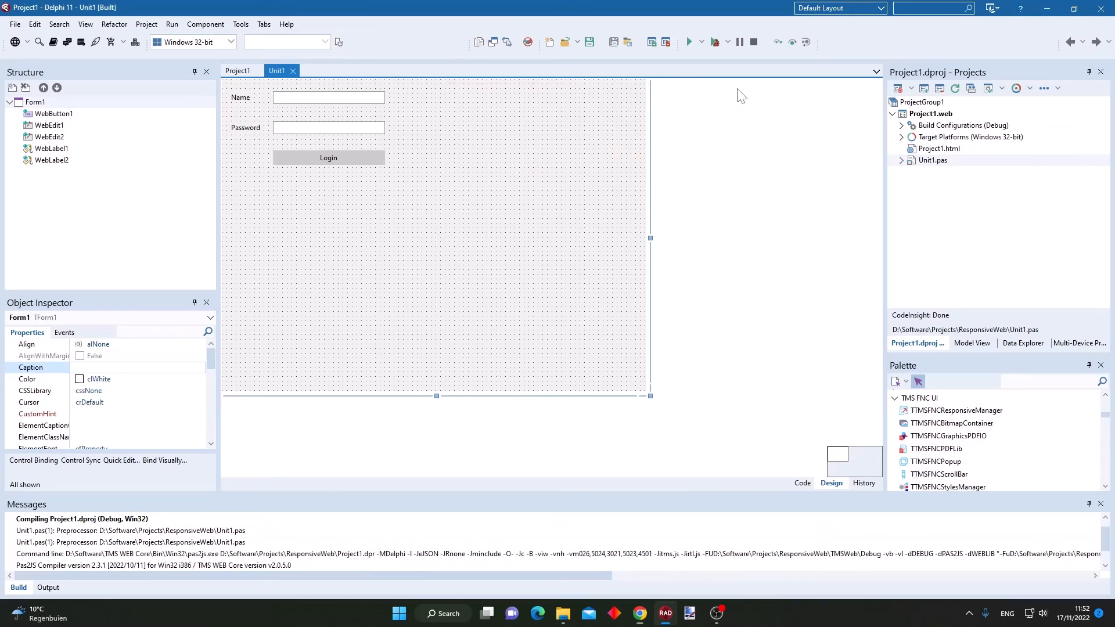
{"action": "mouse_move", "coordinate": [987, 414]}
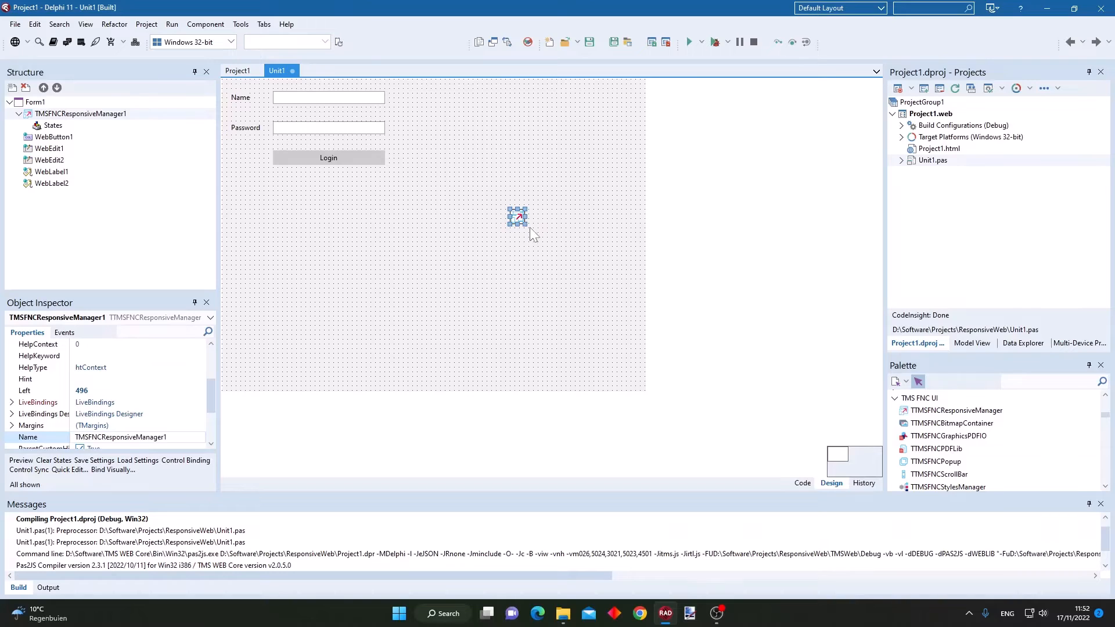
{"action": "mouse_move", "coordinate": [548, 226]}
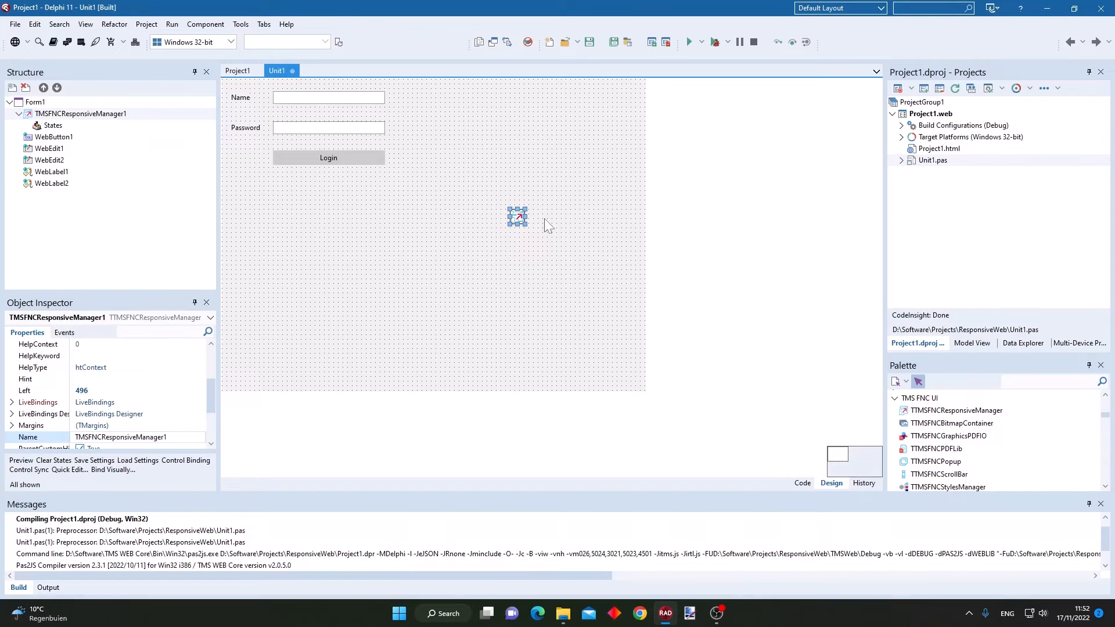
{"action": "mouse_move", "coordinate": [520, 219]}
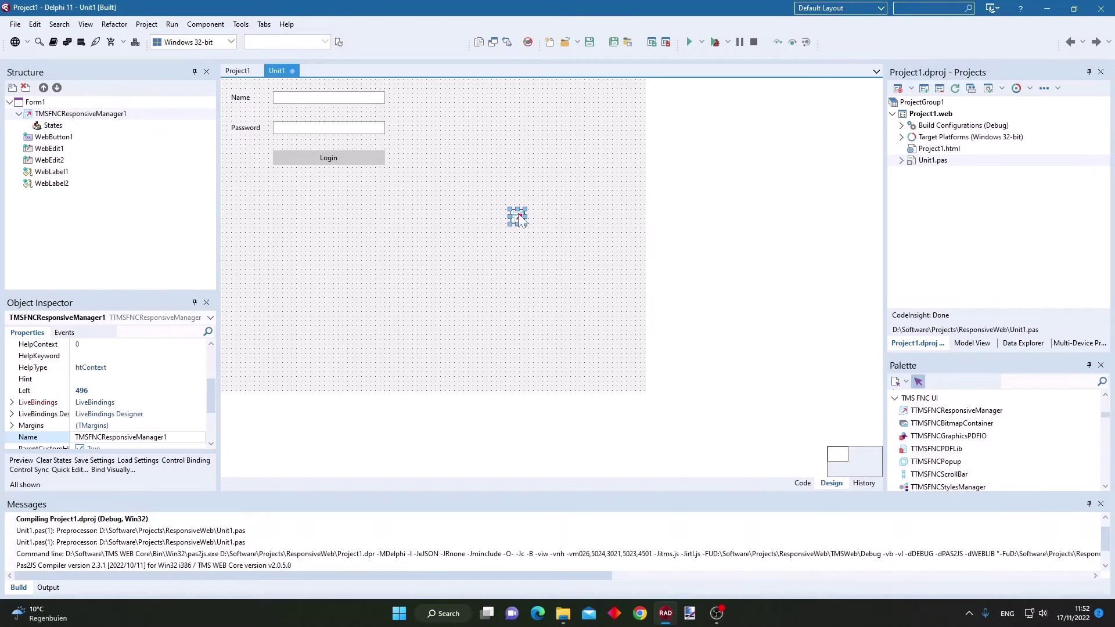
Open the context menu of the responsive manager added to the login form.
{"action": "right_click", "coordinate": [517, 216]}
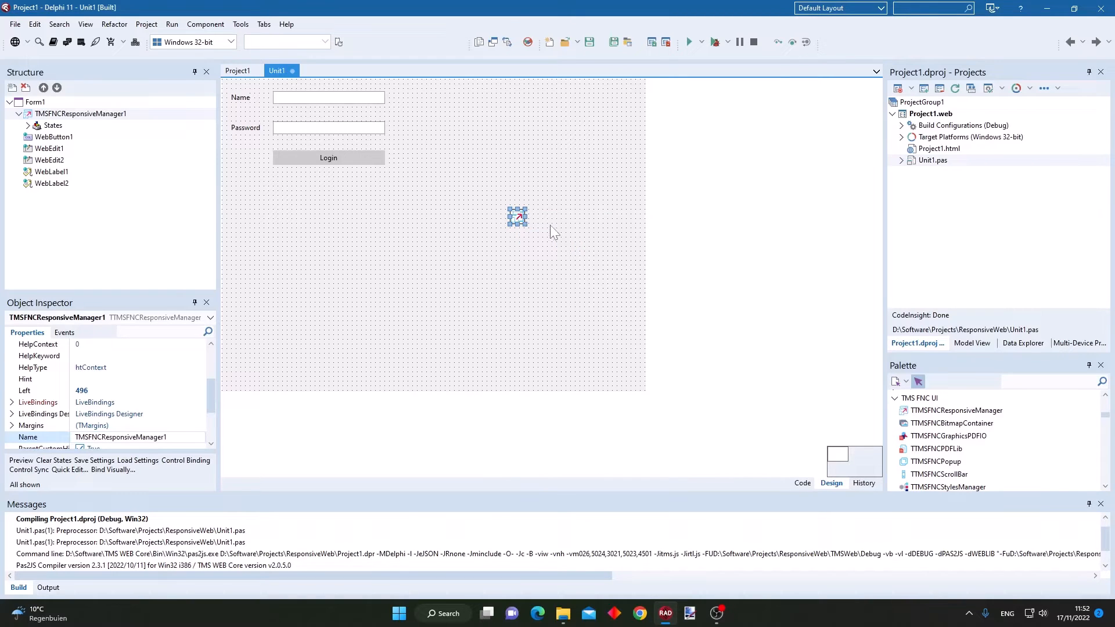
{"action": "mouse_move", "coordinate": [649, 342]}
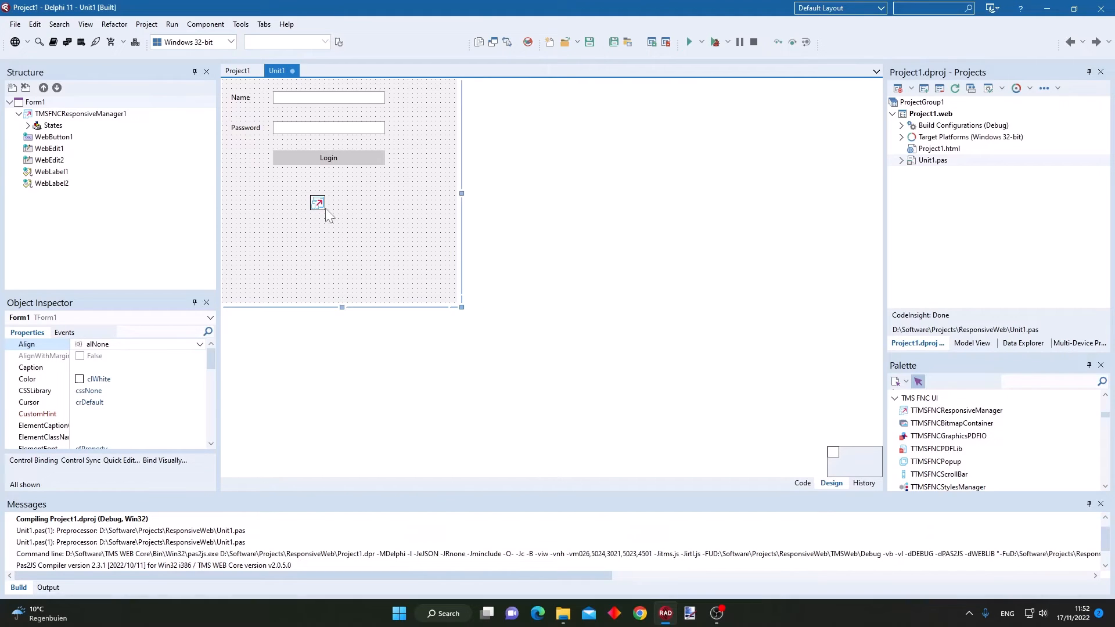
Stretch the Login button to field width and save this narrow layout as State 2.
{"action": "right_click", "coordinate": [317, 202]}
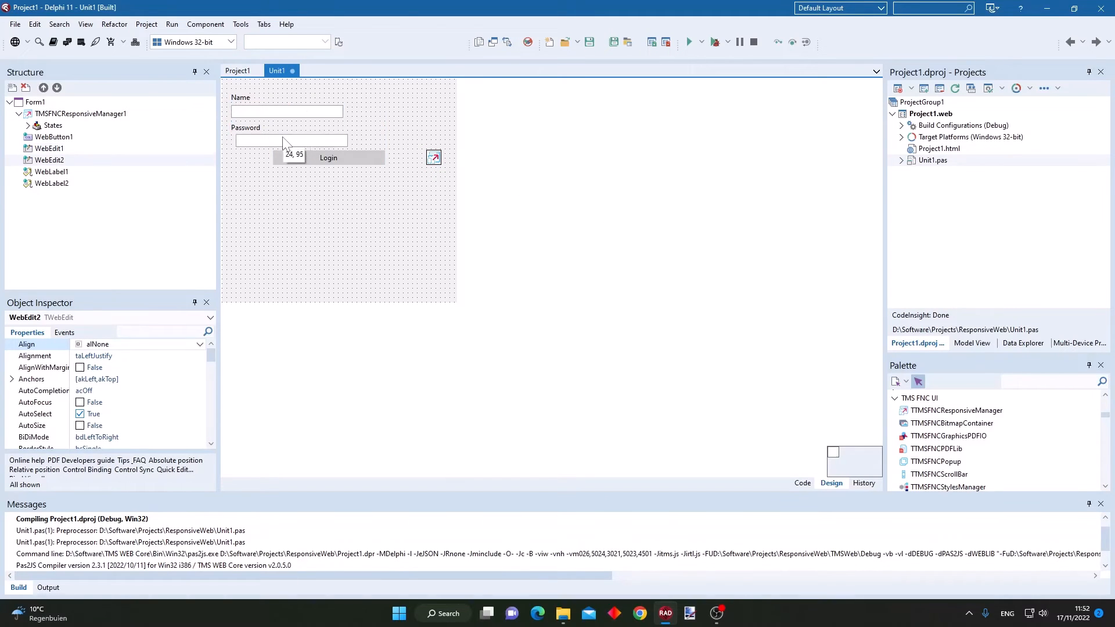
{"action": "left_click_drag", "start_coordinate": [328, 158], "coordinate": [286, 168]}
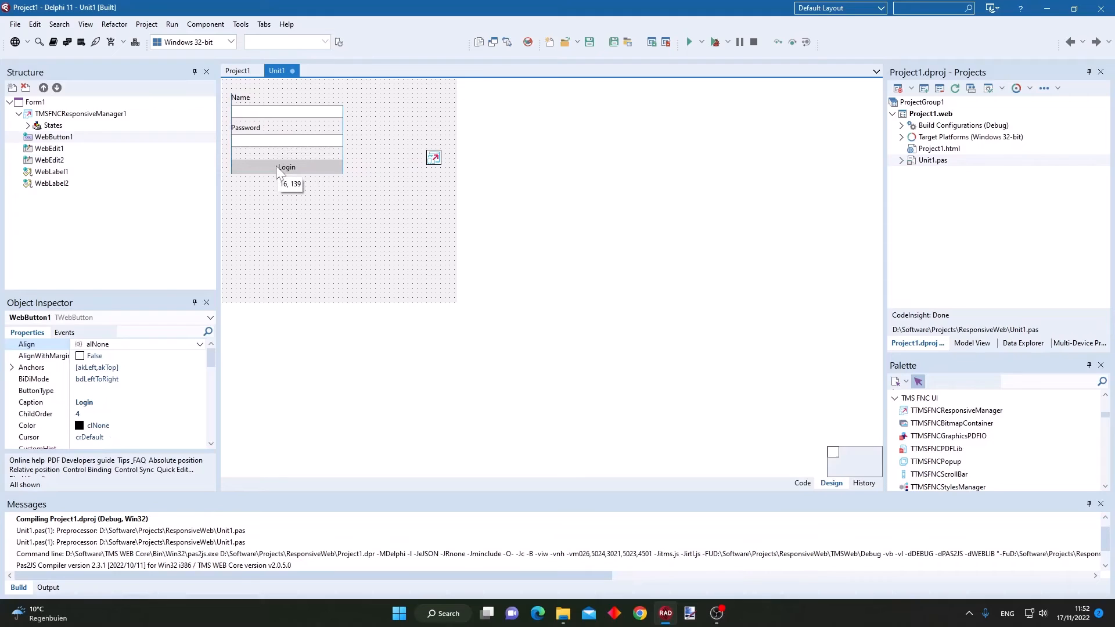
{"action": "left_click", "coordinate": [341, 249]}
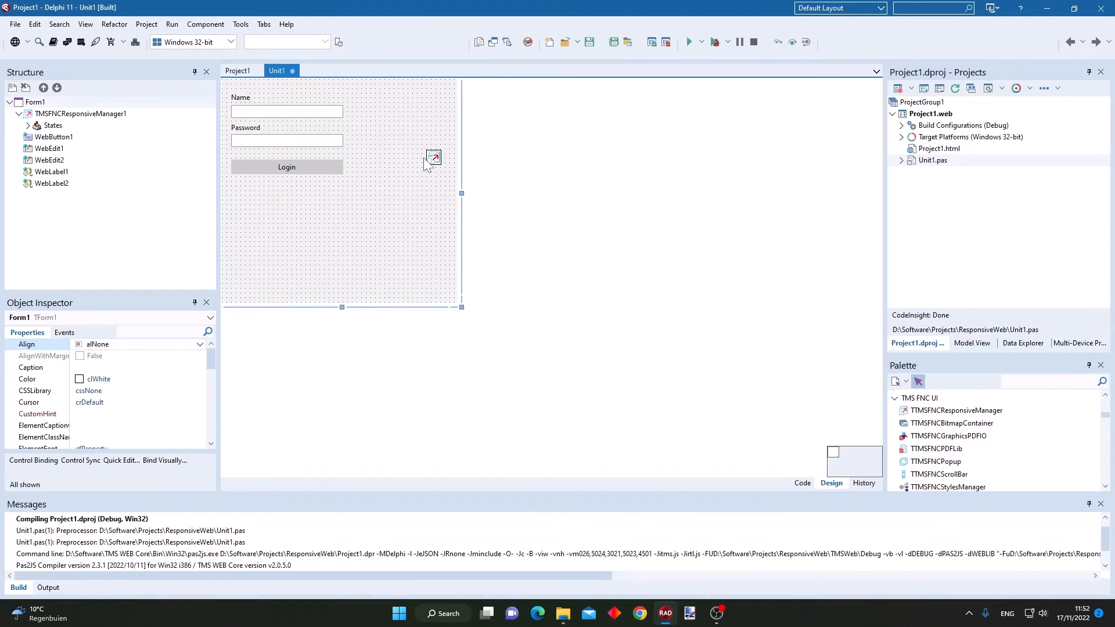
{"action": "right_click", "coordinate": [432, 156]}
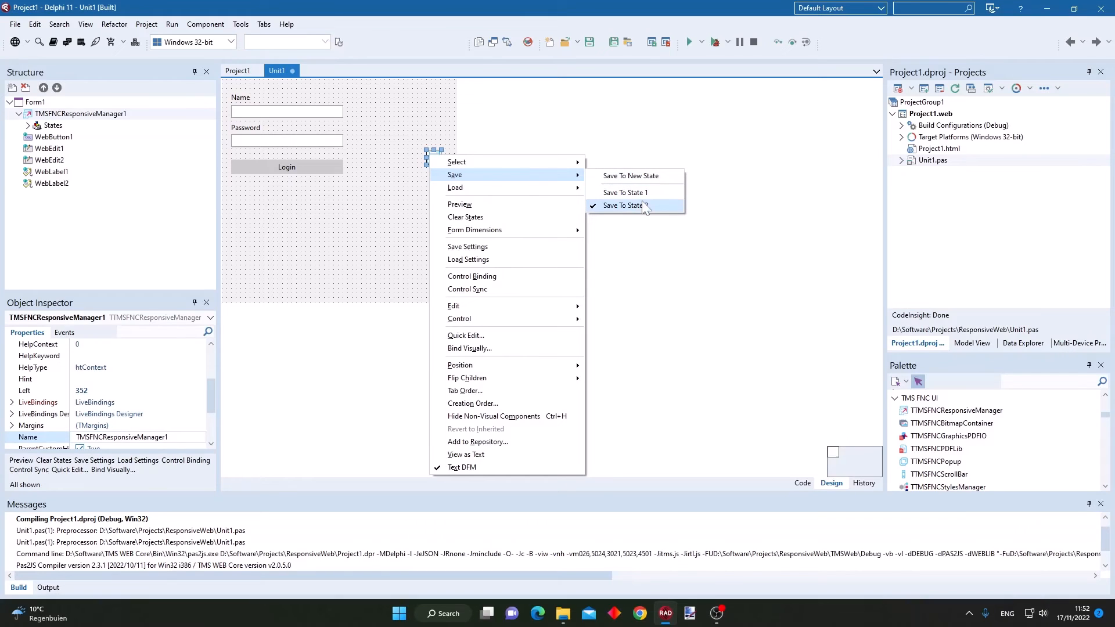
{"action": "left_click", "coordinate": [624, 206]}
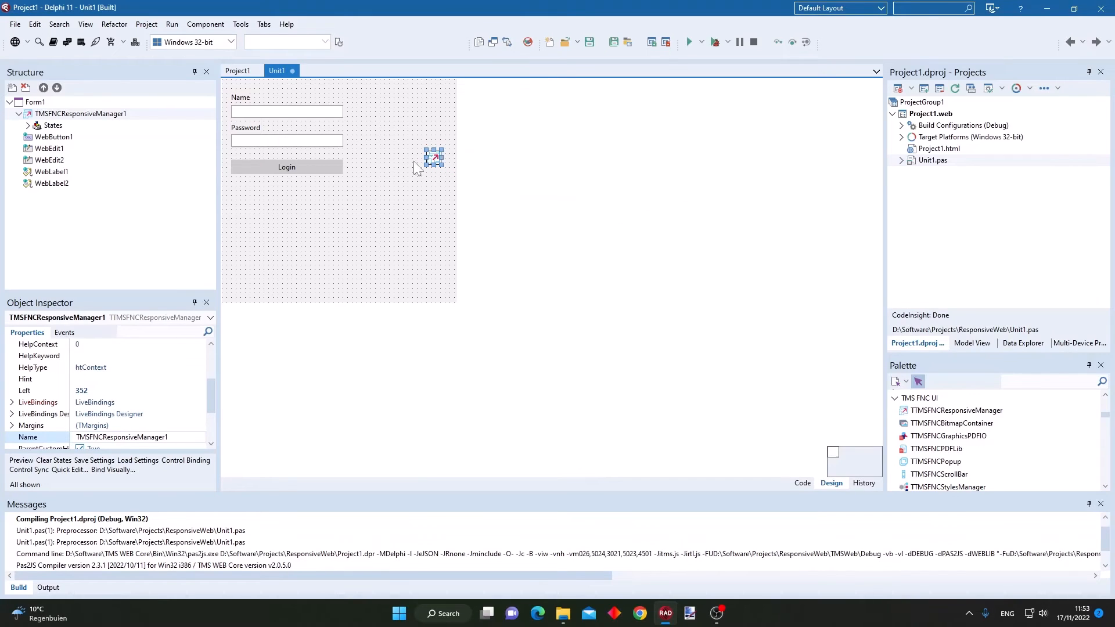
{"action": "right_click", "coordinate": [434, 158]}
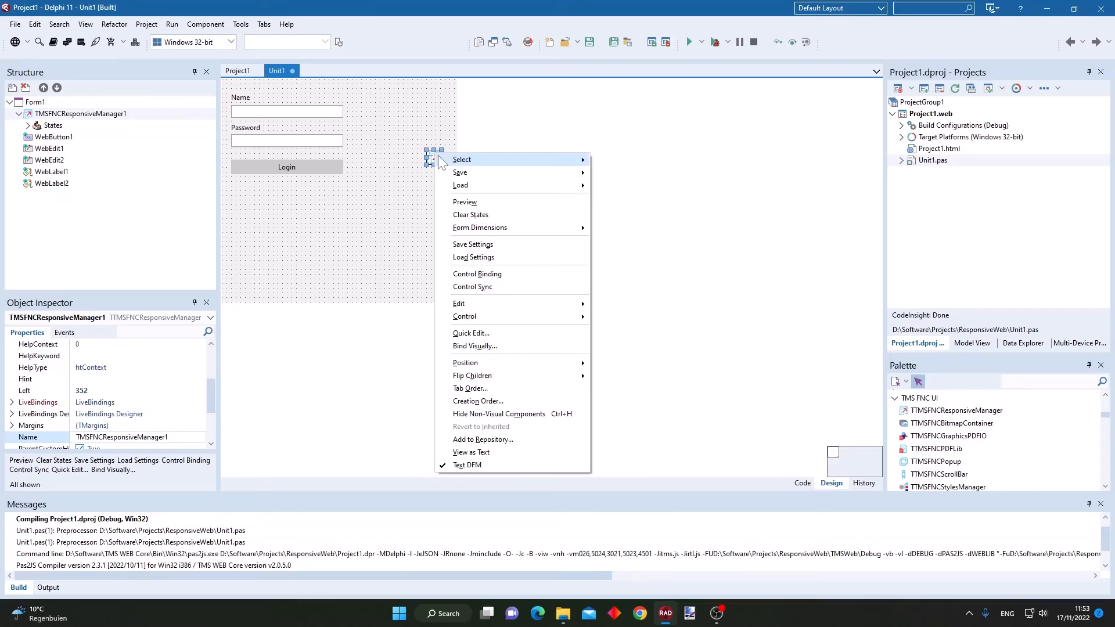
Toggle ActiveState between State 1 and State 2, keep State 1, and run the web project.
{"action": "left_click", "coordinate": [384, 190]}
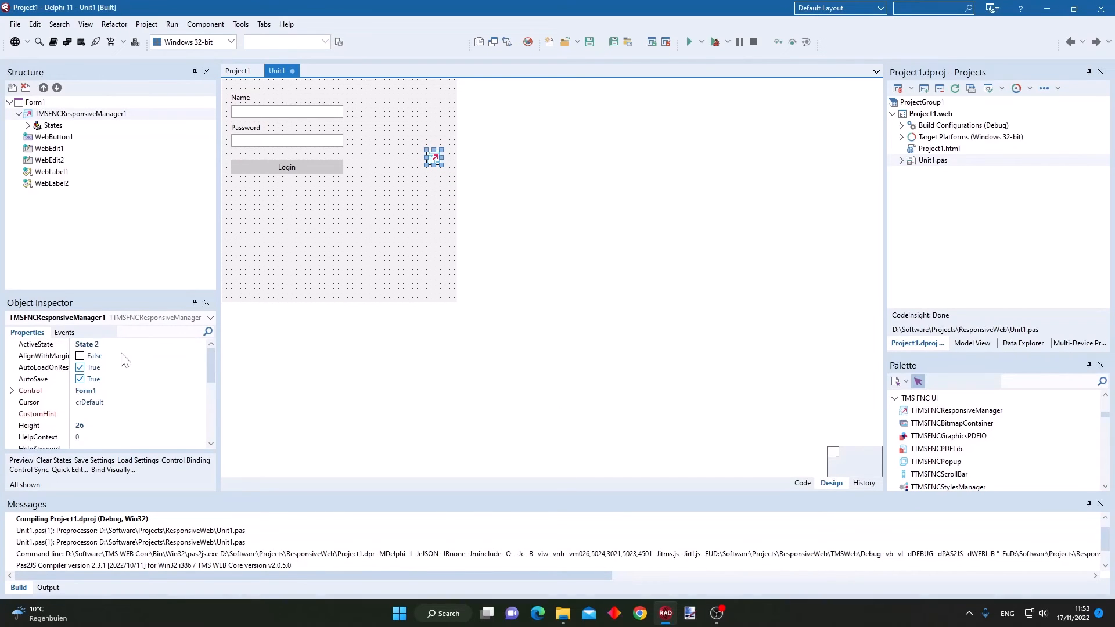
{"action": "left_click", "coordinate": [200, 344]}
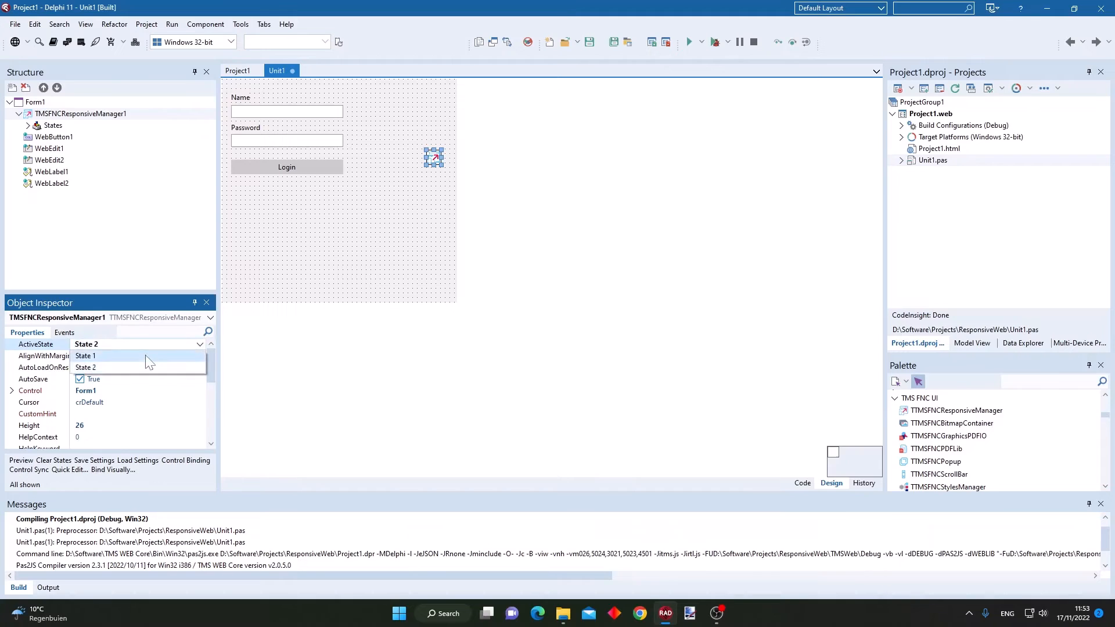
{"action": "left_click", "coordinate": [85, 355]}
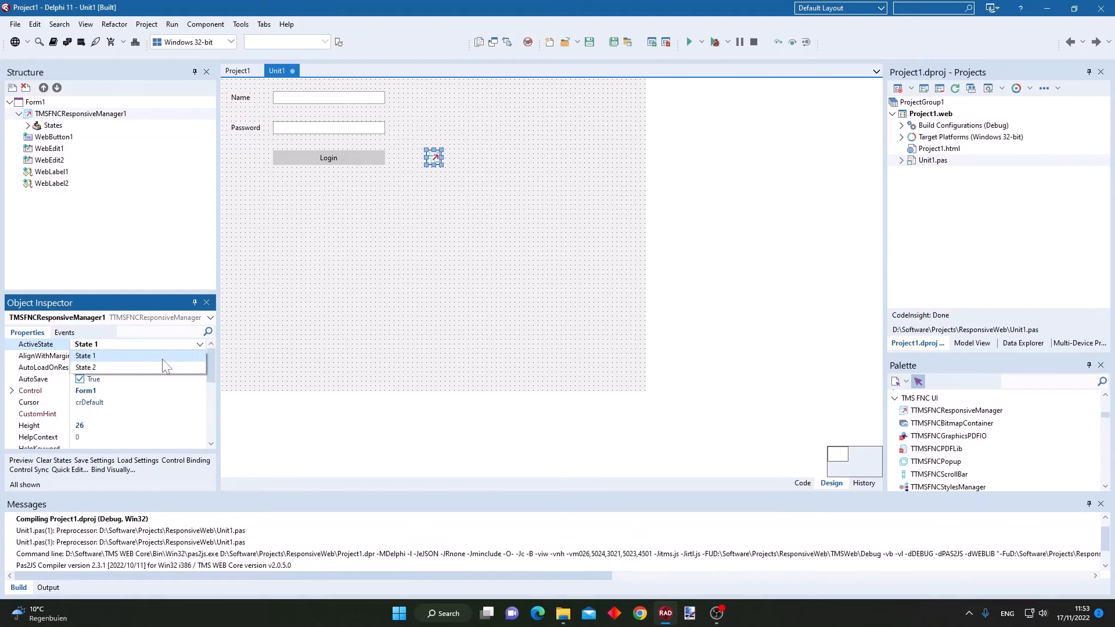
{"action": "left_click", "coordinate": [86, 367]}
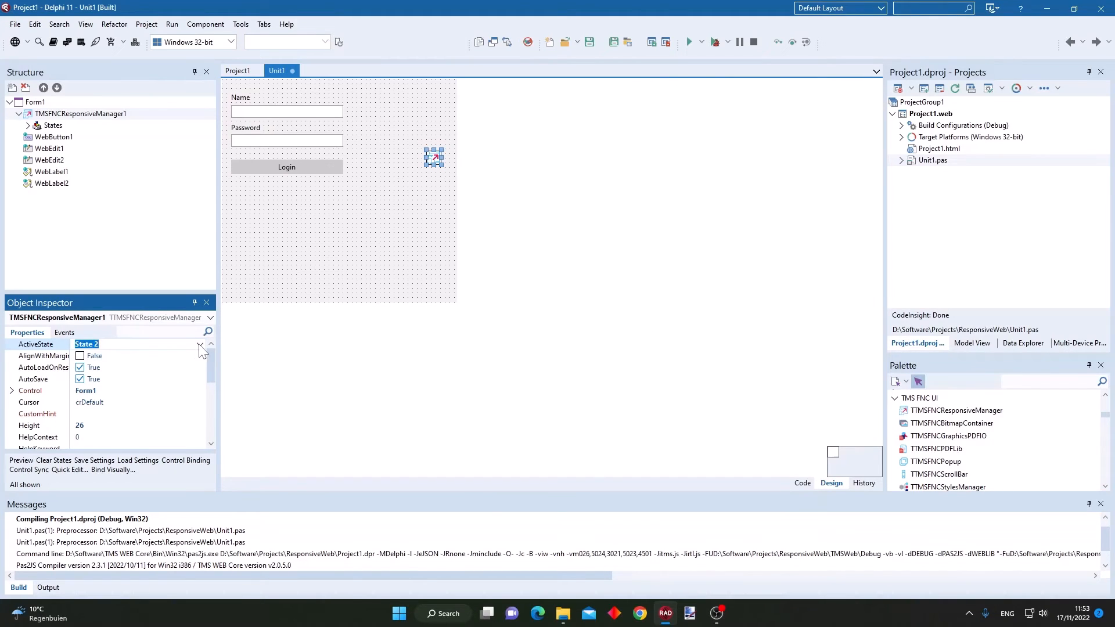
{"action": "left_click", "coordinate": [200, 345]}
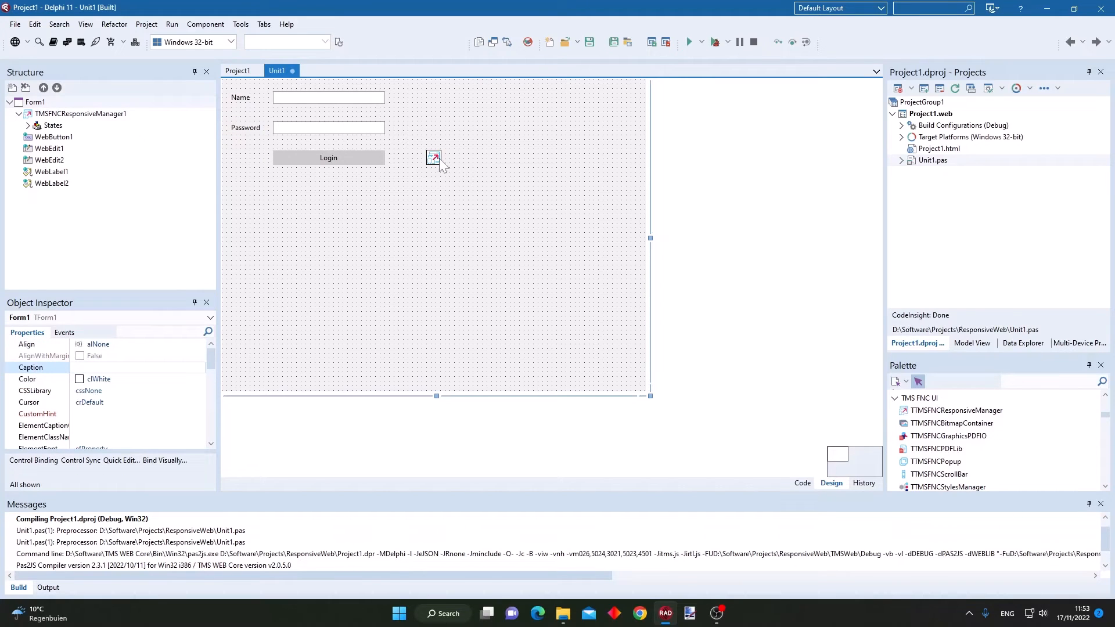
{"action": "mouse_move", "coordinate": [722, 58]}
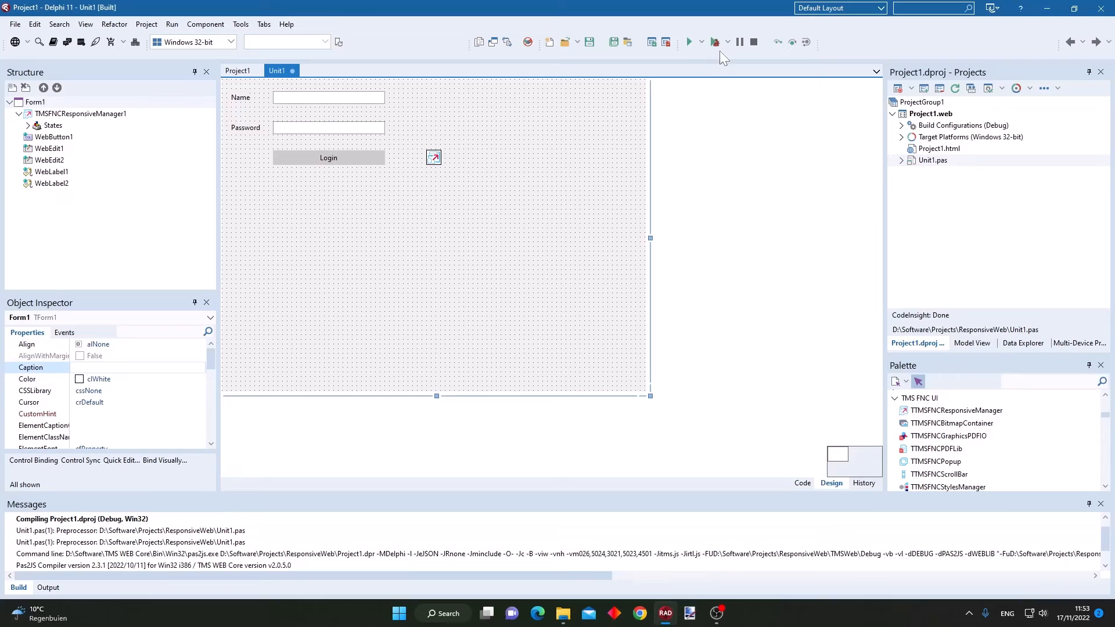
{"action": "left_click", "coordinate": [688, 41]}
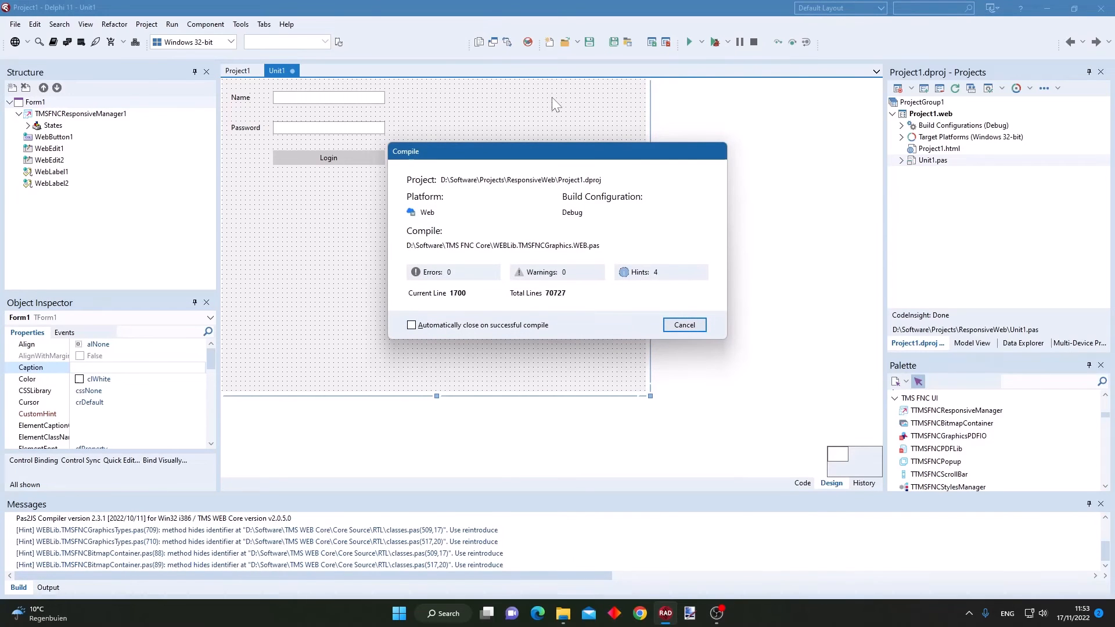
{"action": "left_click", "coordinate": [683, 324]}
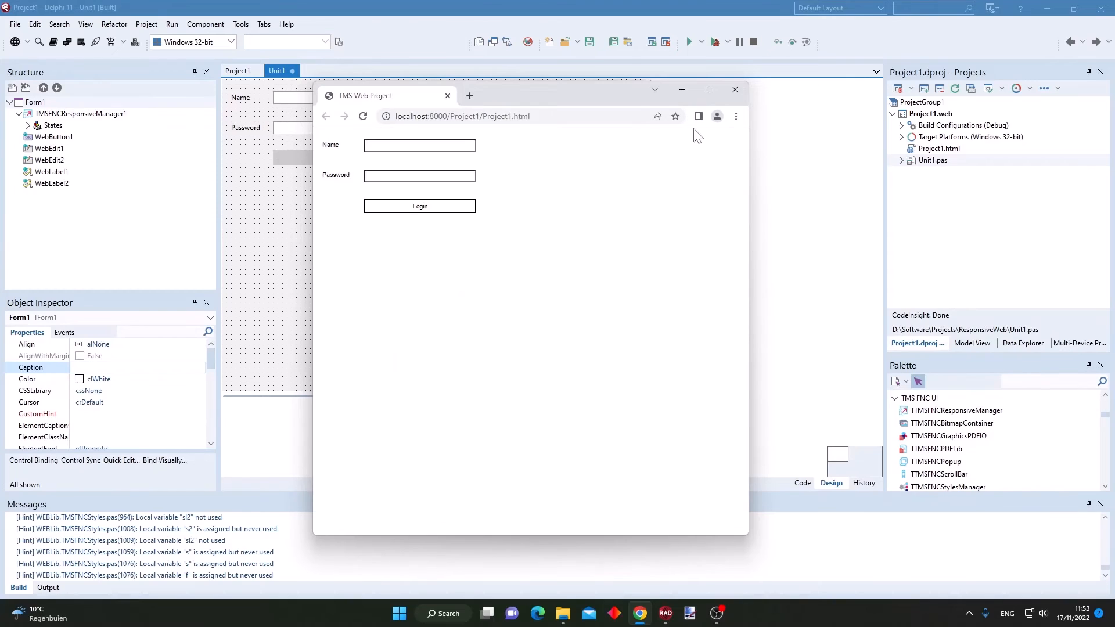
Open Chrome's side panel so the login page switches to the stacked State 2 layout.
{"action": "left_click", "coordinate": [697, 116]}
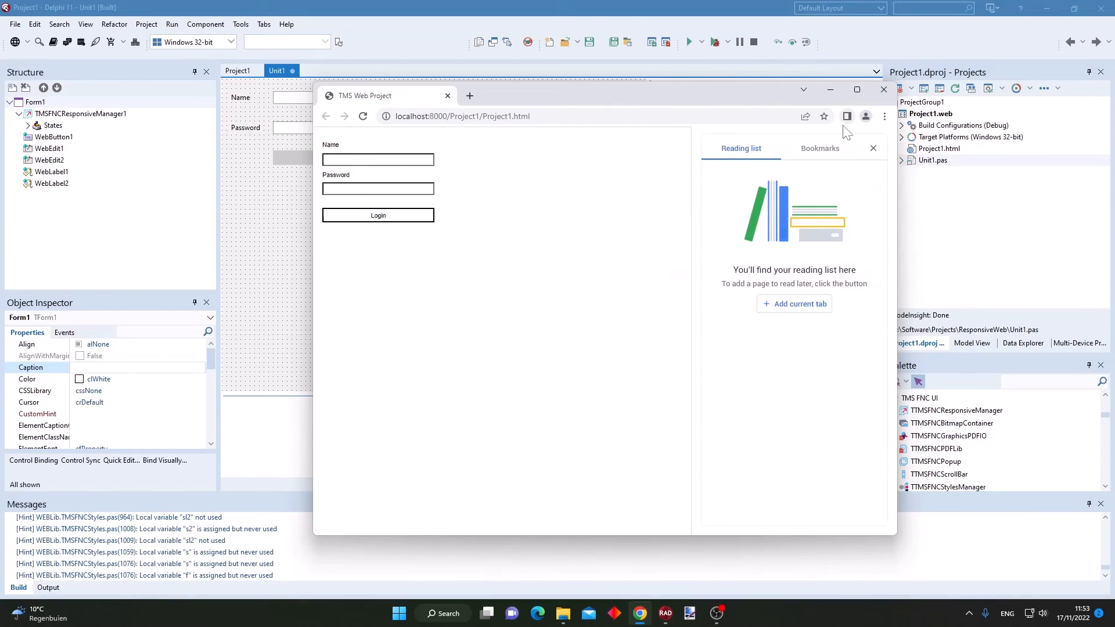
{"action": "mouse_move", "coordinate": [847, 121]}
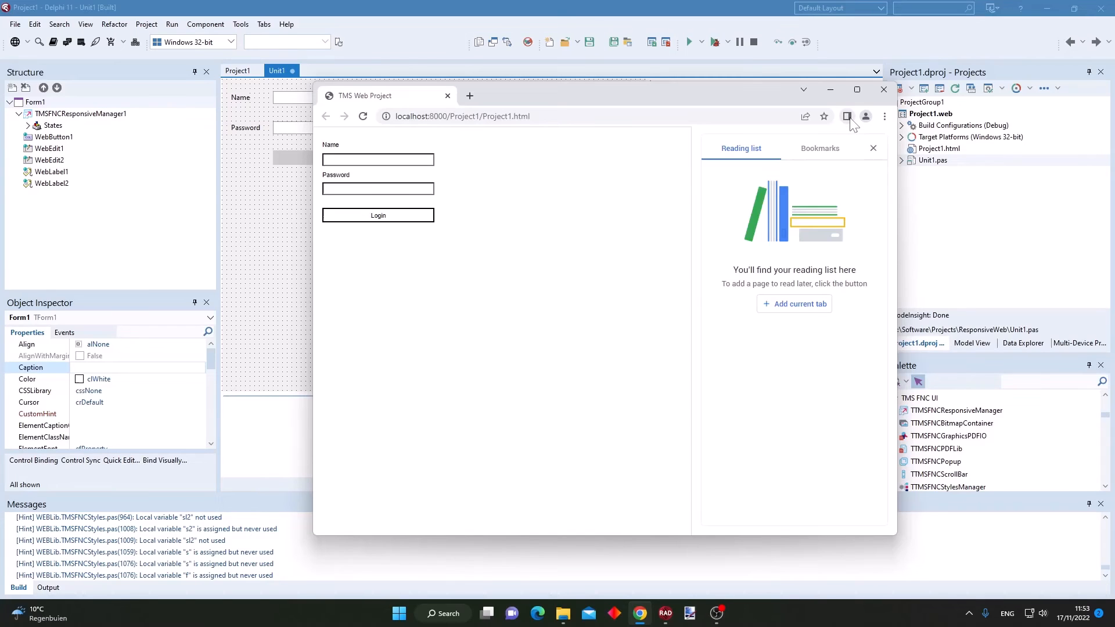
{"action": "mouse_move", "coordinate": [866, 129]}
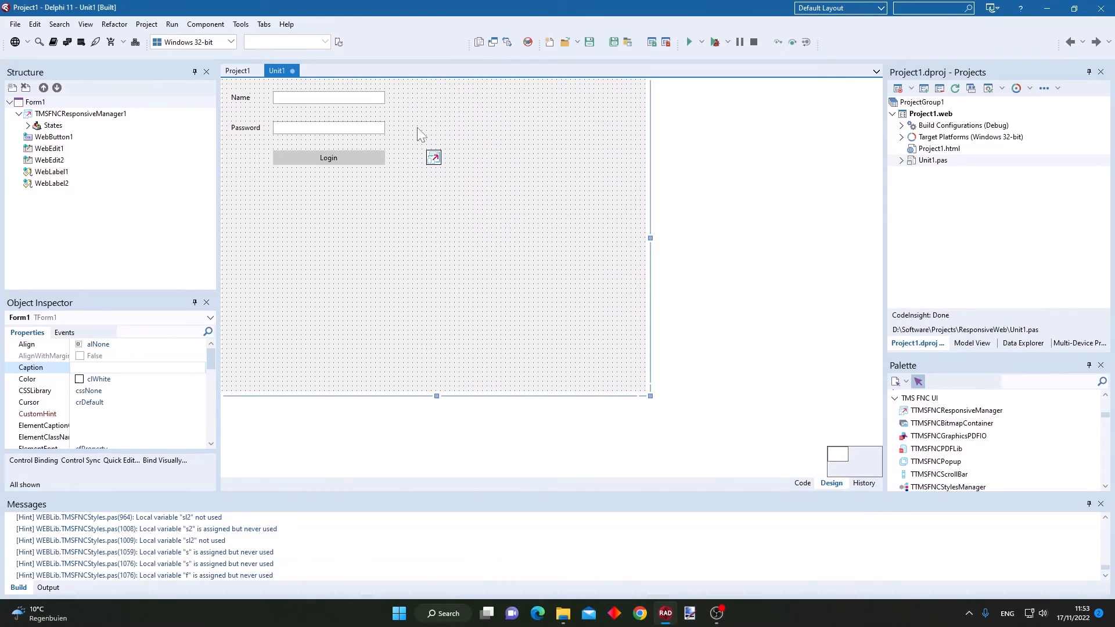
{"action": "mouse_move", "coordinate": [465, 136]}
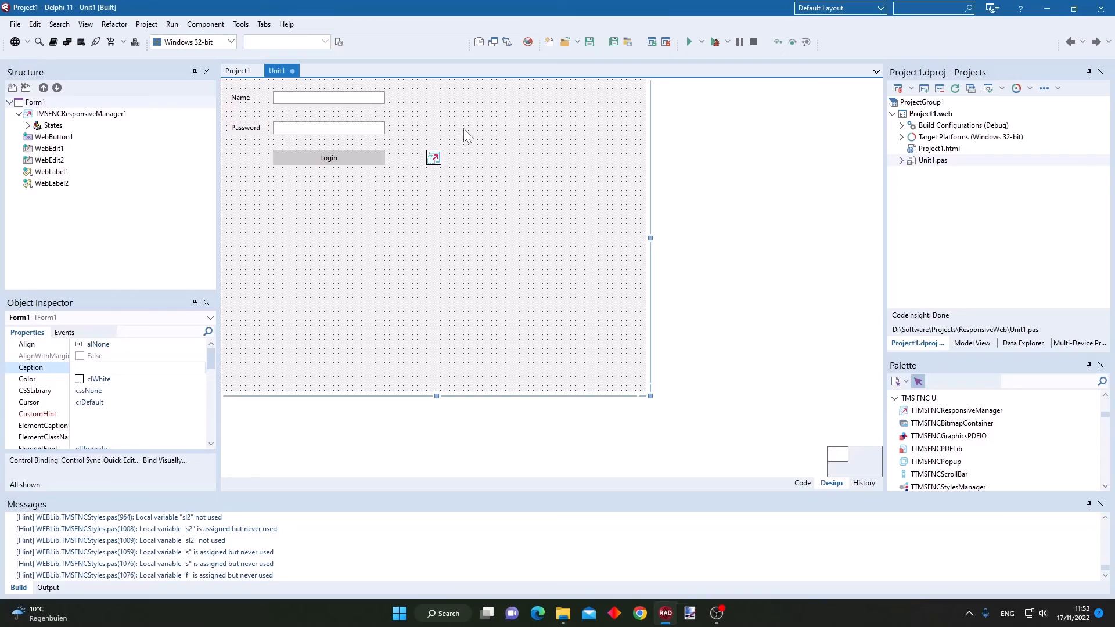
{"action": "left_click", "coordinate": [432, 156]}
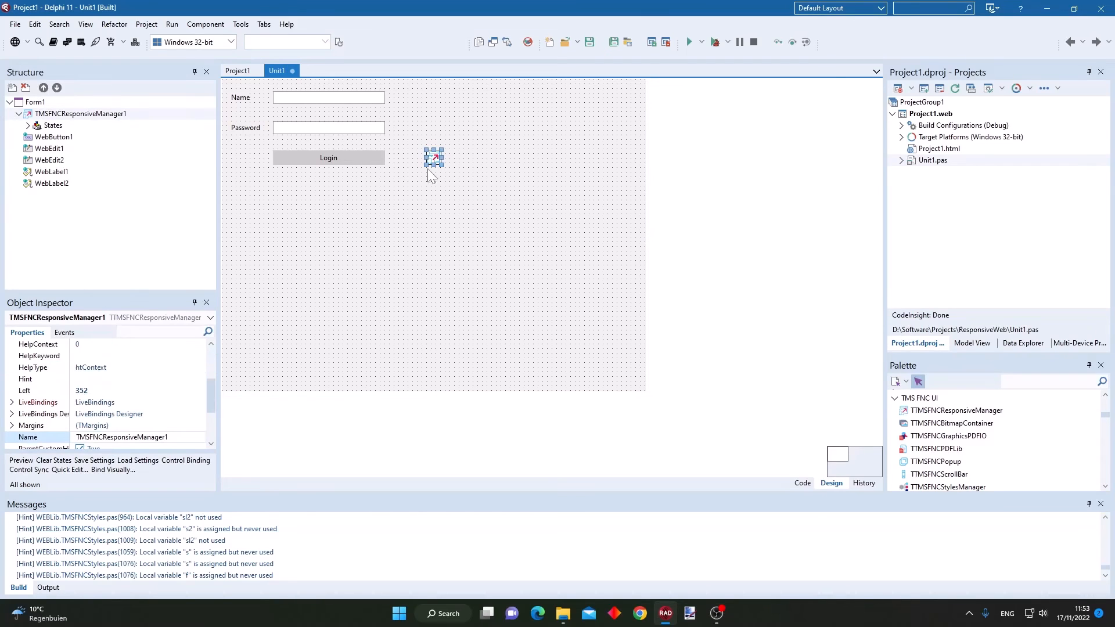
{"action": "mouse_move", "coordinate": [434, 158]}
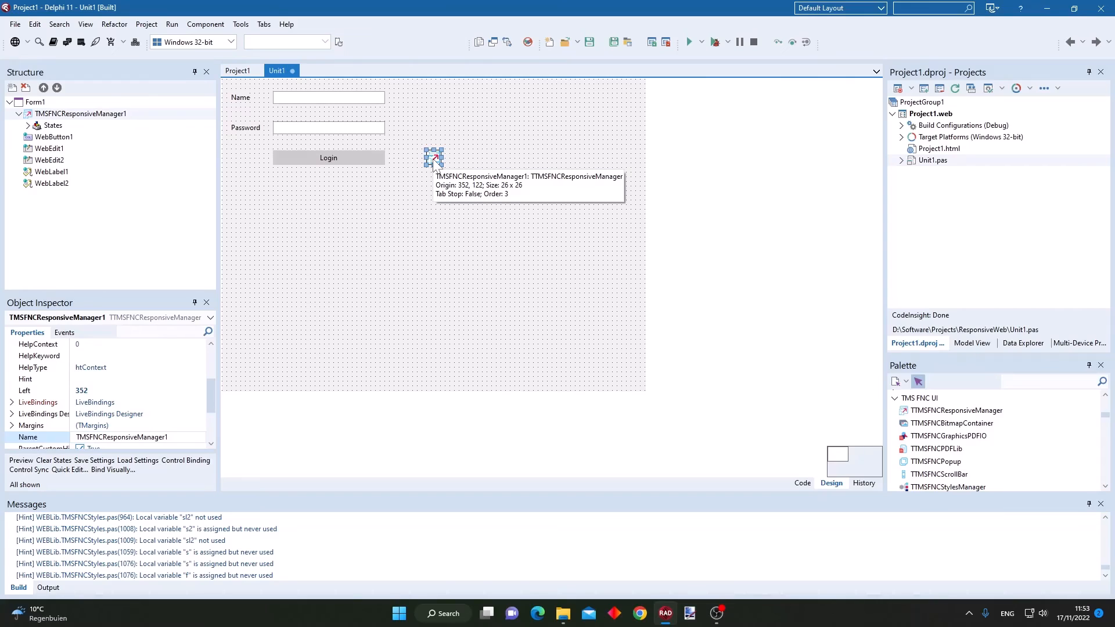
{"action": "mouse_move", "coordinate": [434, 158]}
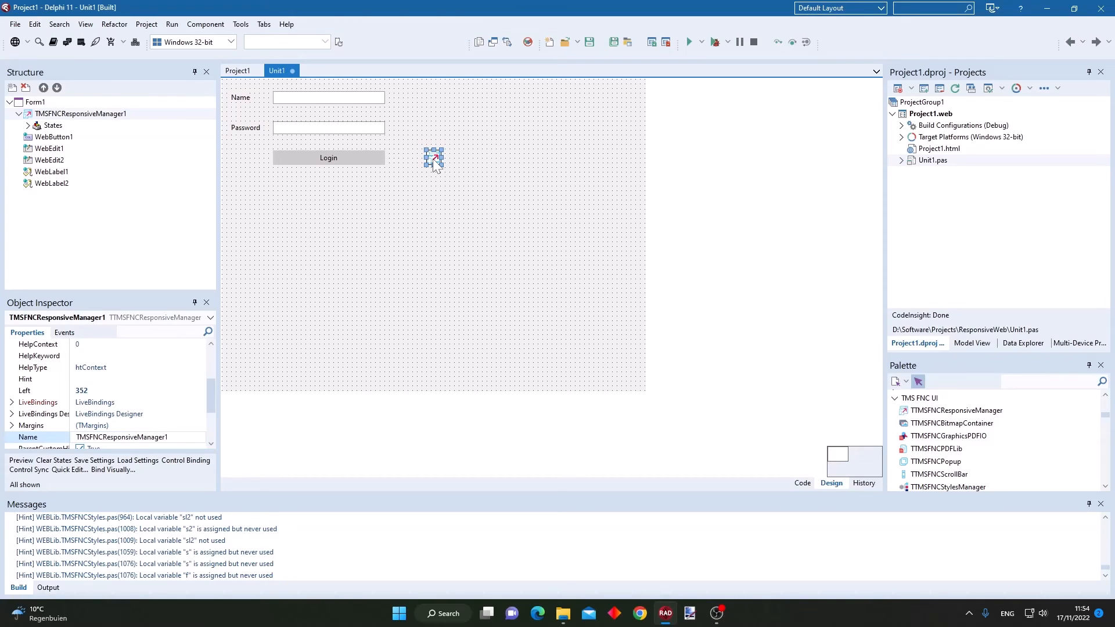
{"action": "mouse_move", "coordinate": [475, 163]}
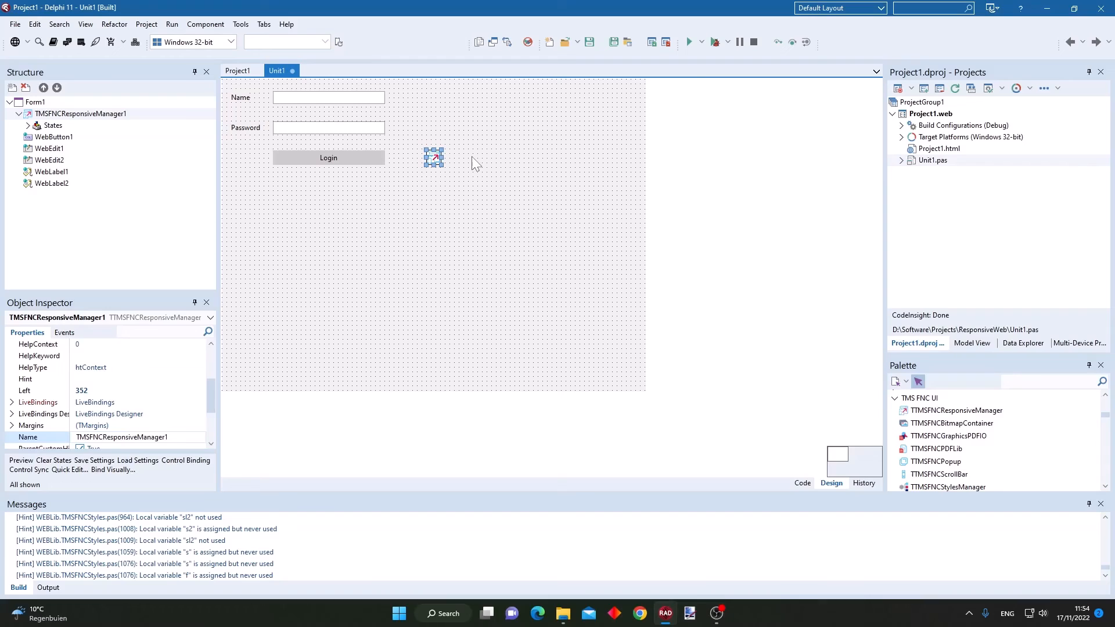